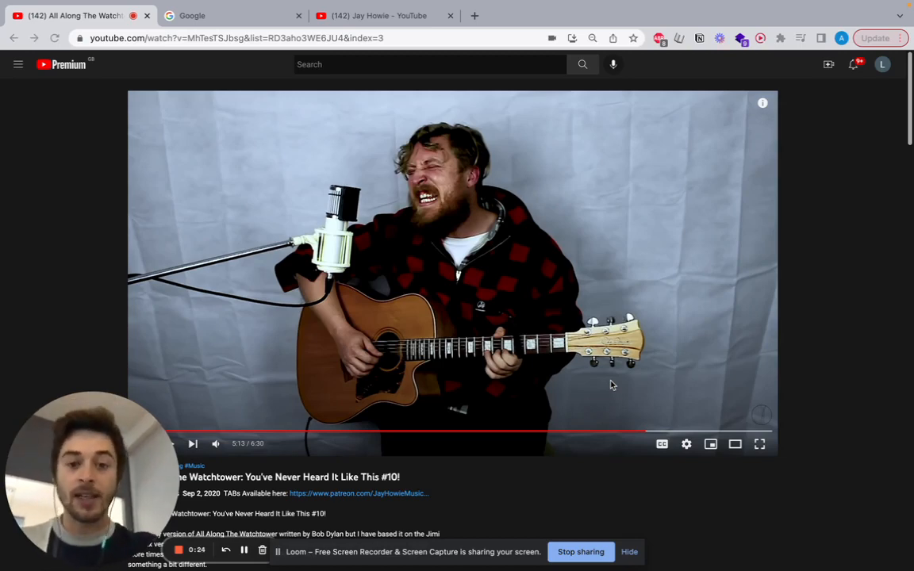
Step: Scroll the watch page until the 'All Along The Watchtower' cover's expanded description shows below the player
{"action": "scroll", "scroll_direction": "down", "scroll_amount": 3}
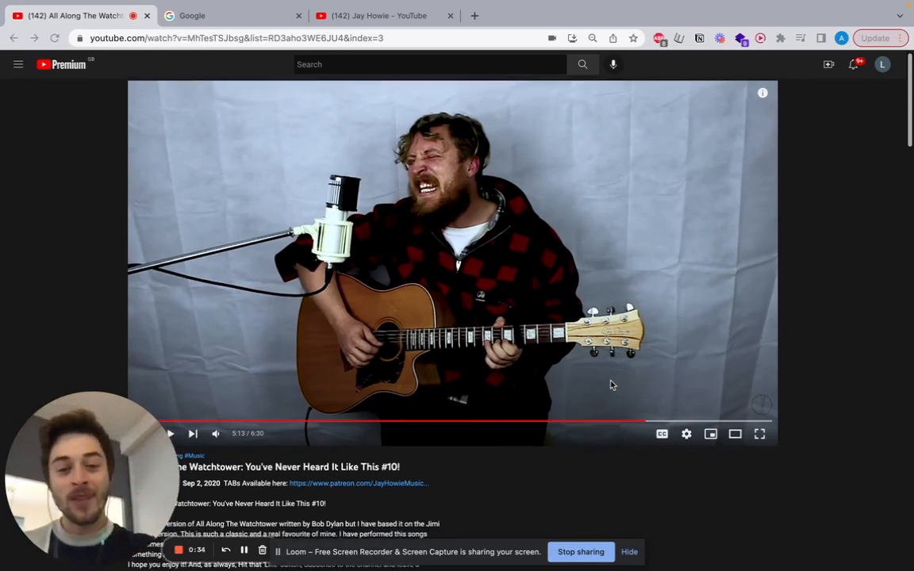
{"action": "scroll", "scroll_direction": "down", "scroll_amount": 3}
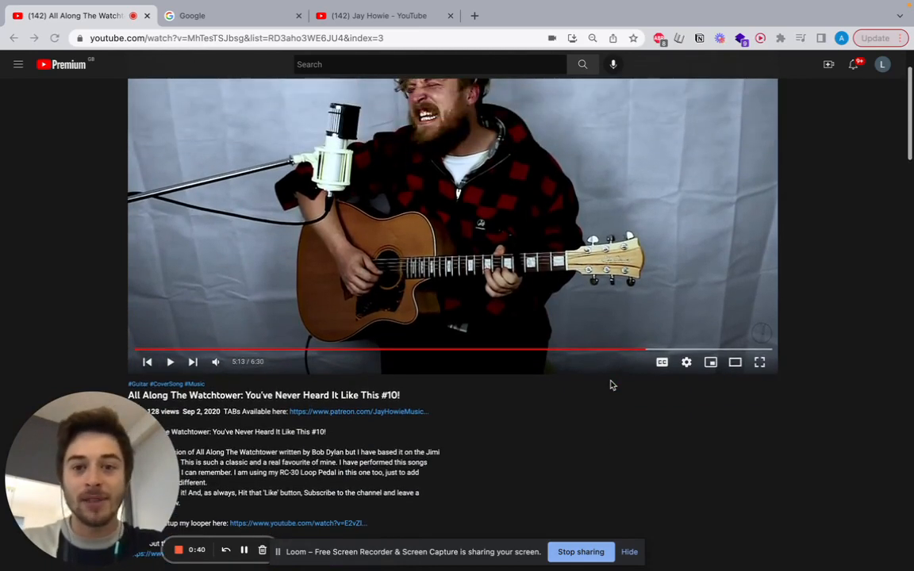
{"action": "scroll", "scroll_direction": "down", "scroll_amount": 3}
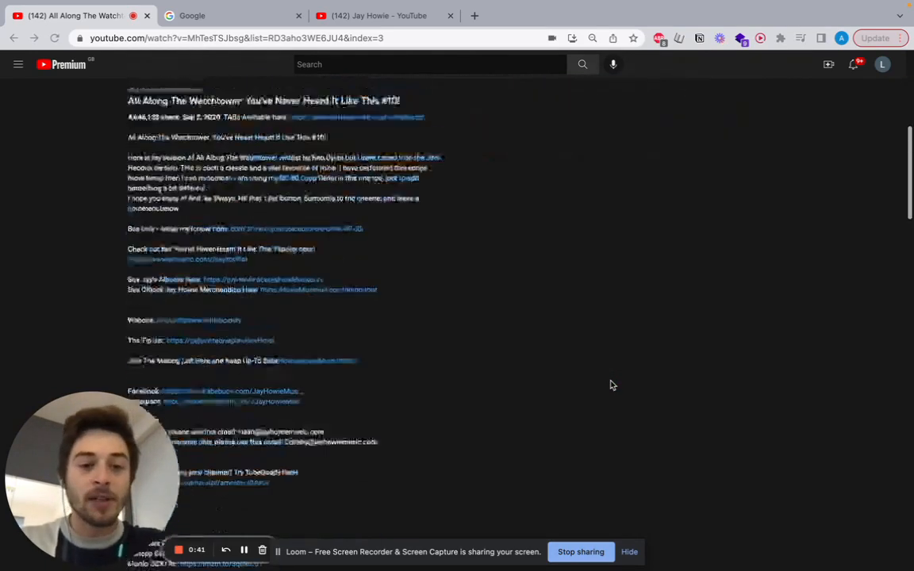
{"action": "scroll", "scroll_direction": "up", "scroll_amount": 3}
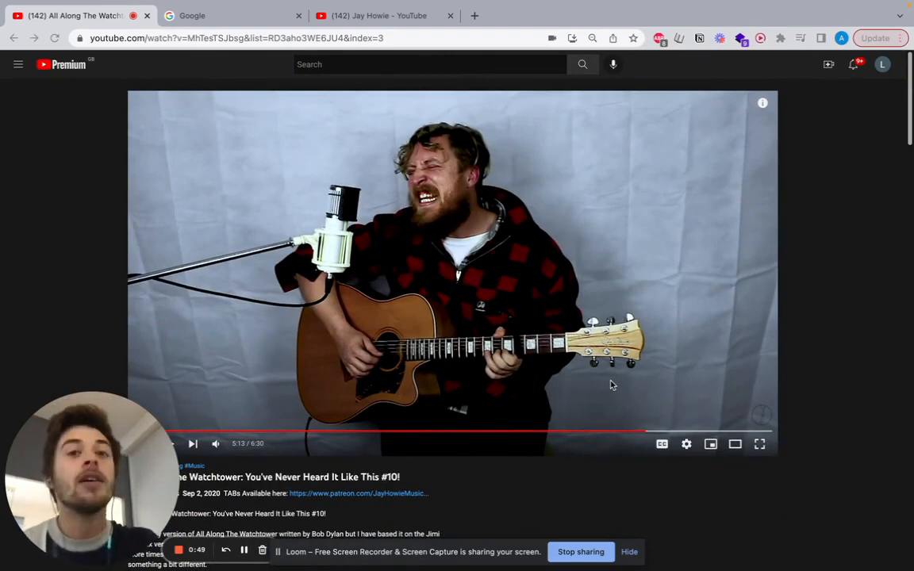
{"action": "scroll", "scroll_direction": "down", "scroll_amount": 3}
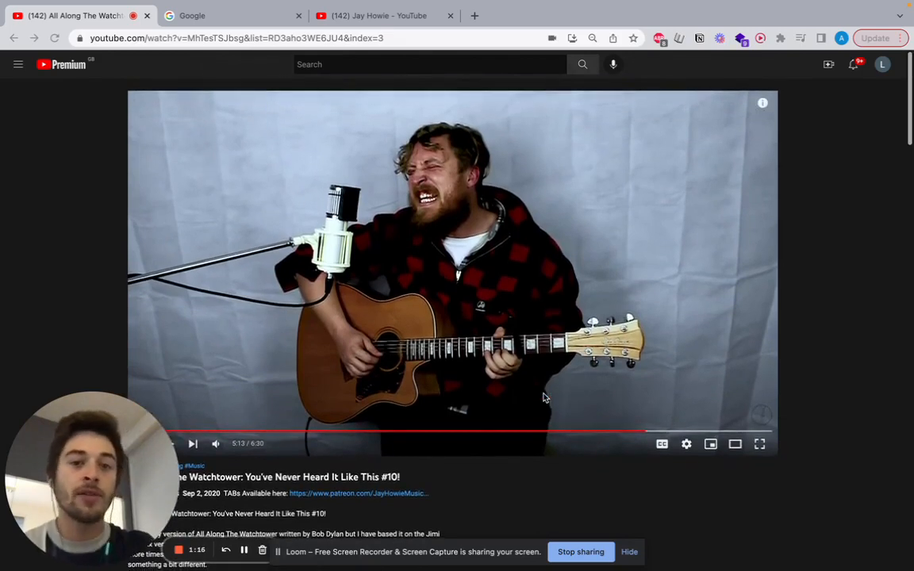
{"action": "scroll", "scroll_direction": "down", "scroll_amount": 3}
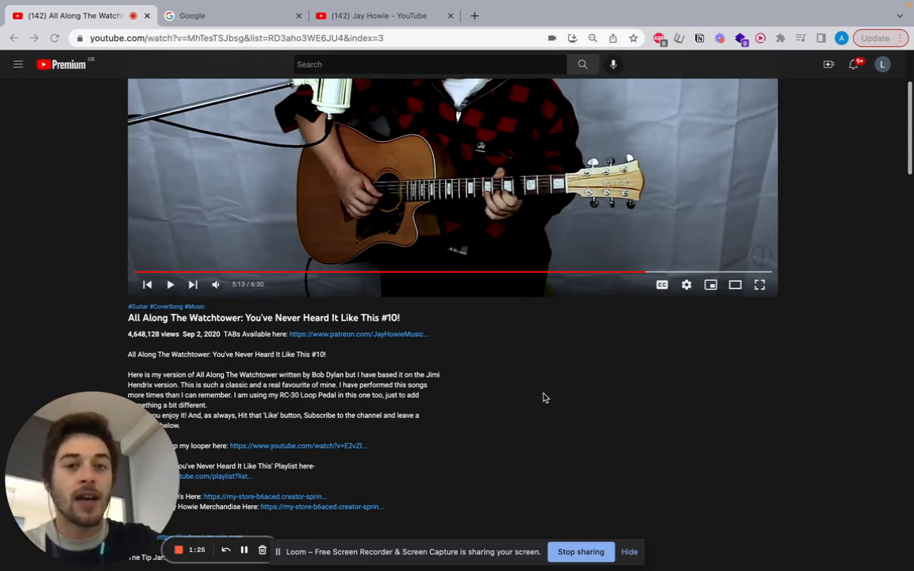
Step: Scroll further so the description's opening paragraph about the cover and its link list are in view
{"action": "scroll", "scroll_direction": "down", "scroll_amount": 3}
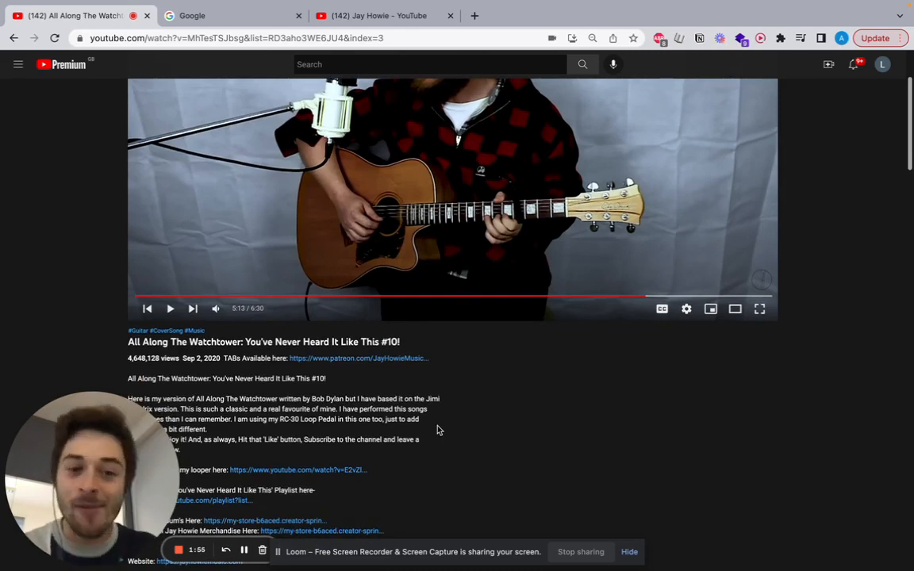
{"action": "scroll", "scroll_direction": "down", "scroll_amount": 3}
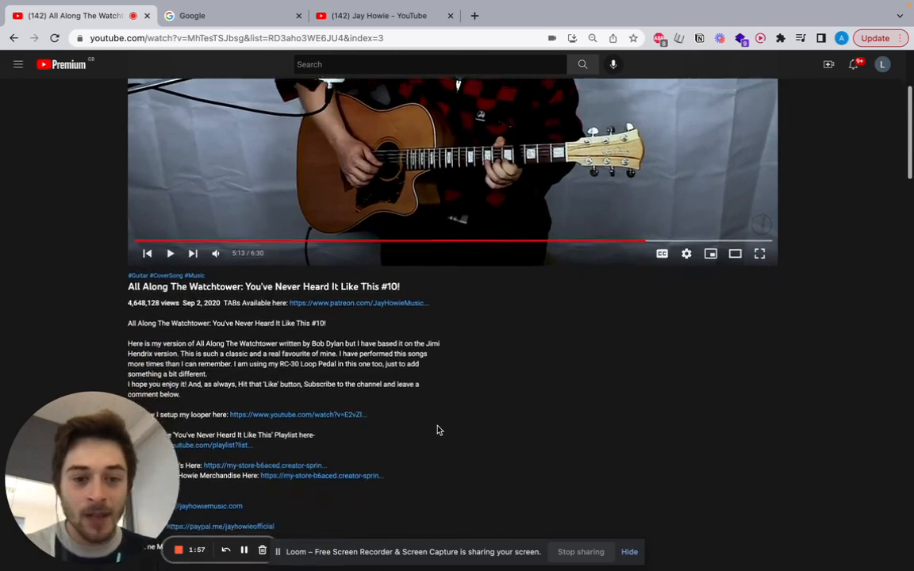
{"action": "mouse_move", "coordinate": [333, 308]}
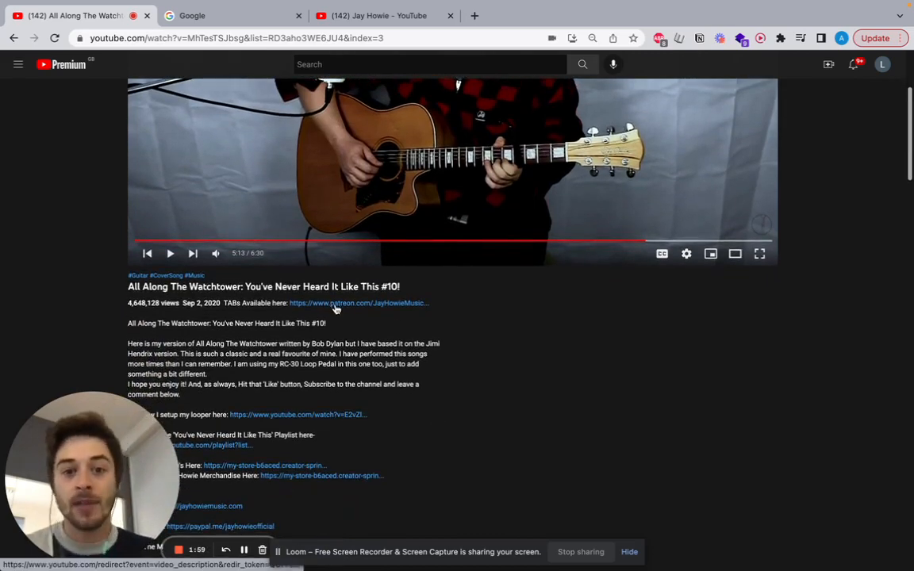
{"action": "scroll", "scroll_direction": "down", "scroll_amount": 3}
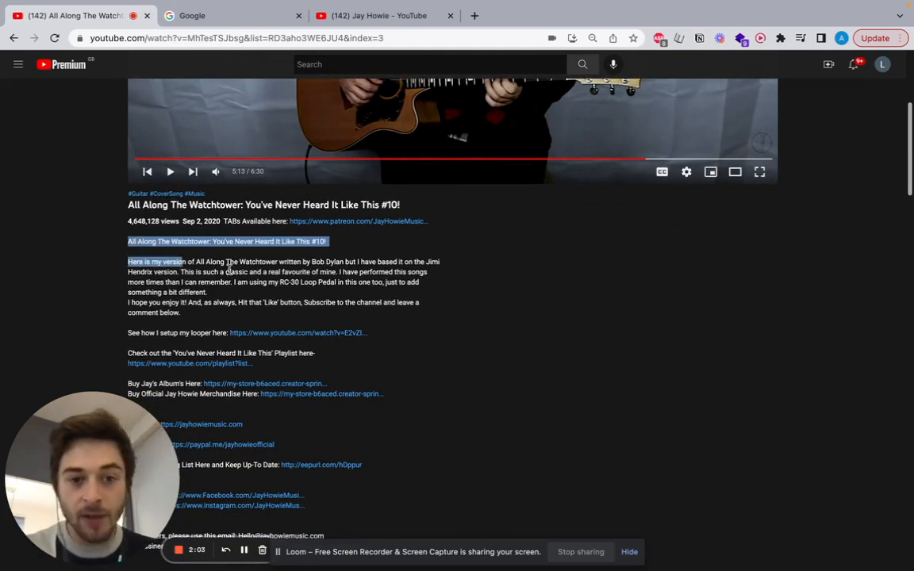
Step: Highlight text in the cover-version paragraph and the 'RC-30 Loop Pedal' mention, reaching the looper link
{"action": "scroll", "scroll_direction": "down", "scroll_amount": 3}
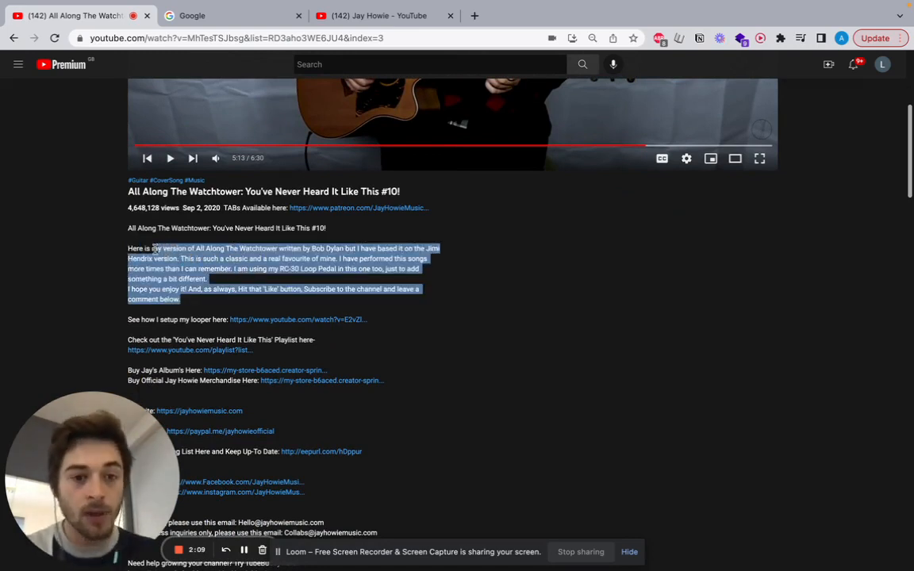
{"action": "double_click", "coordinate": [292, 268]}
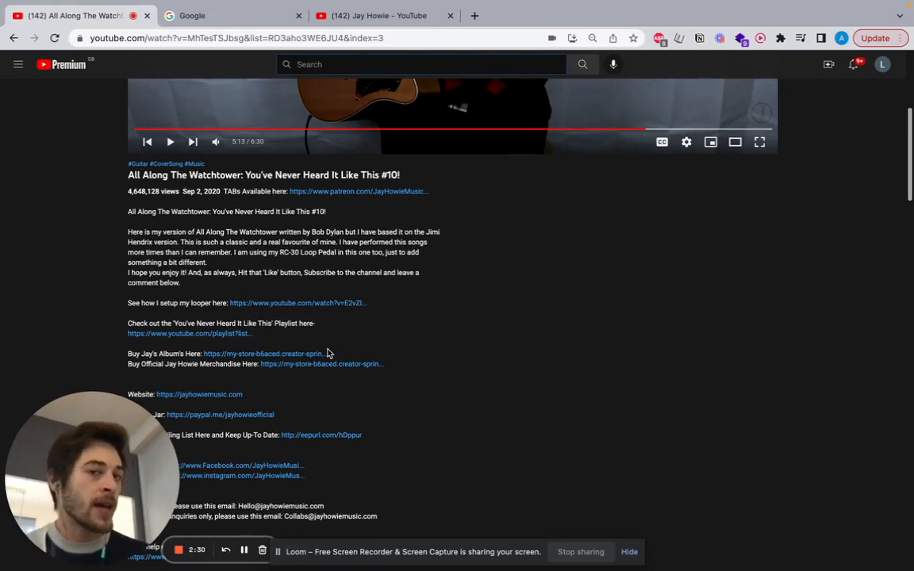
{"action": "scroll", "scroll_direction": "down", "scroll_amount": 3}
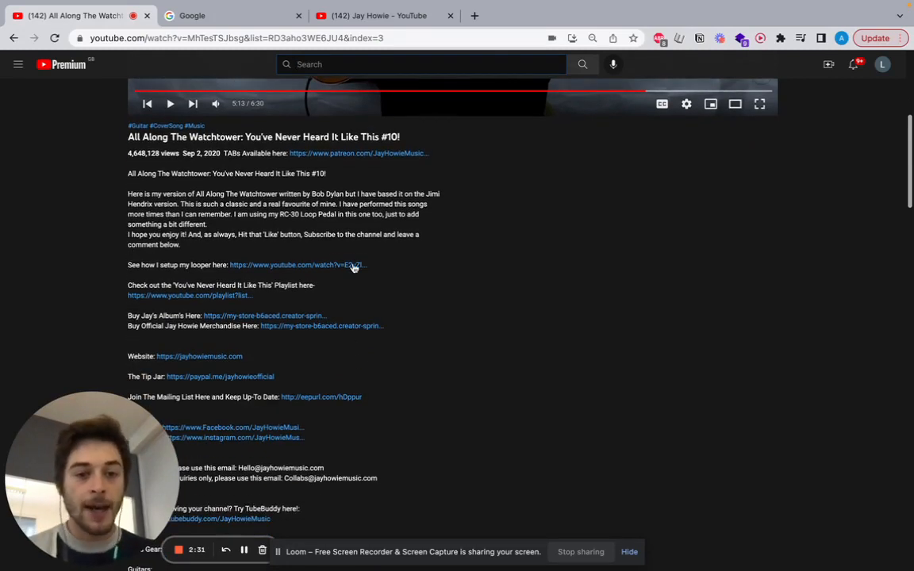
{"action": "scroll", "scroll_direction": "down", "scroll_amount": 3}
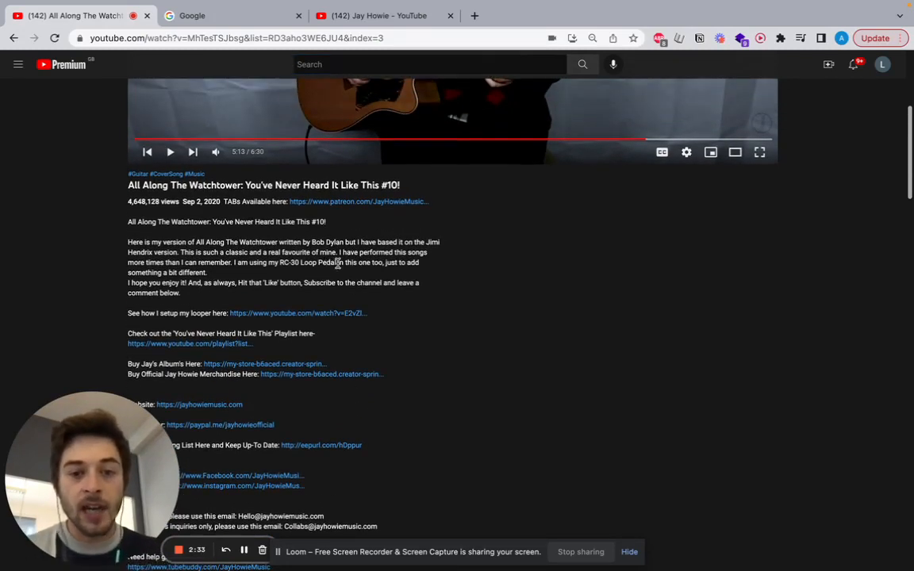
{"action": "double_click", "coordinate": [308, 262]}
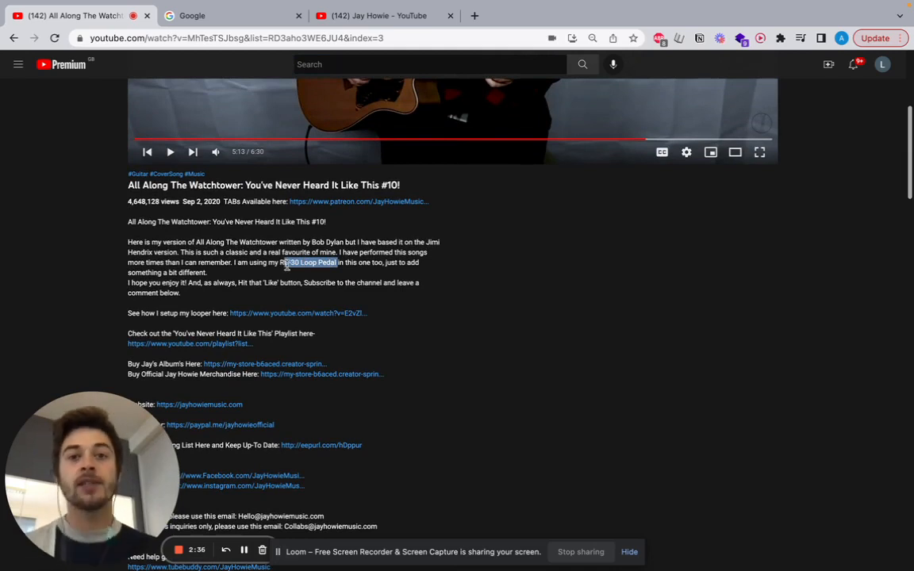
{"action": "scroll", "scroll_direction": "down", "scroll_amount": 3}
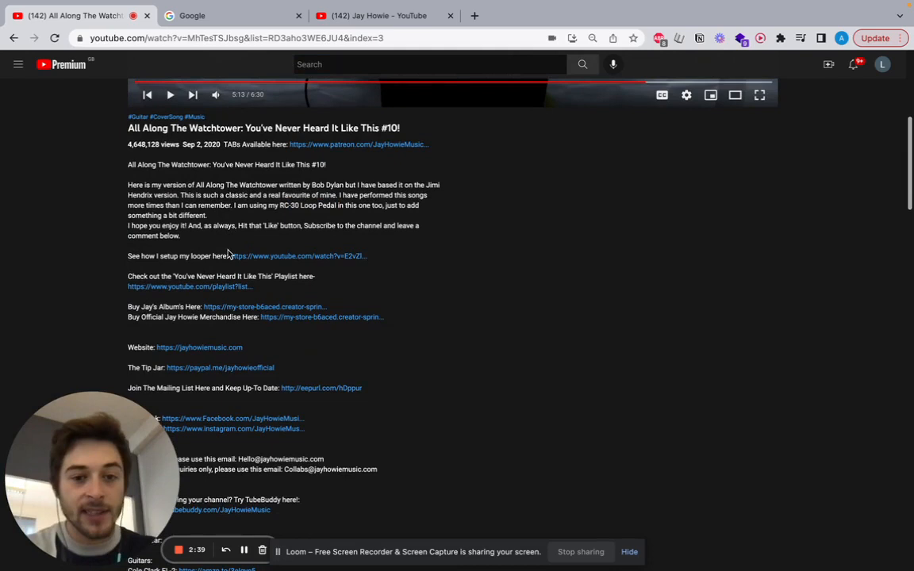
{"action": "mouse_move", "coordinate": [368, 235]}
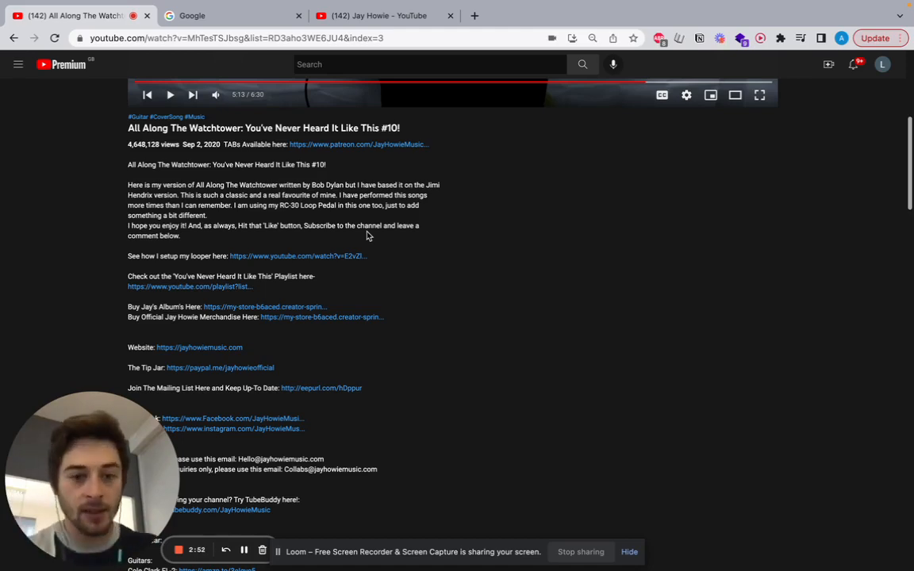
Step: Highlight the 'Check out the Playlist' line and continue down toward the contact and gear links
{"action": "scroll", "scroll_direction": "down", "scroll_amount": 3}
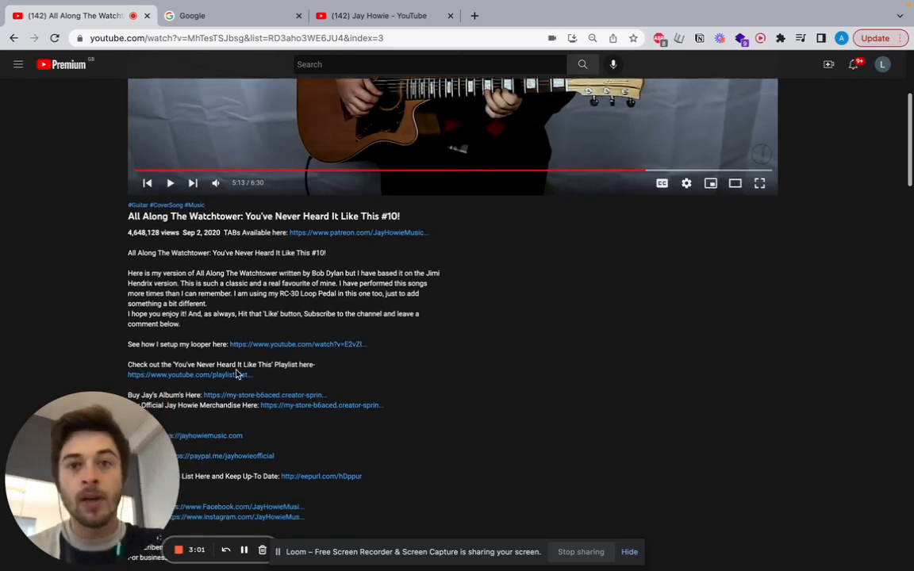
{"action": "scroll", "scroll_direction": "down", "scroll_amount": 3}
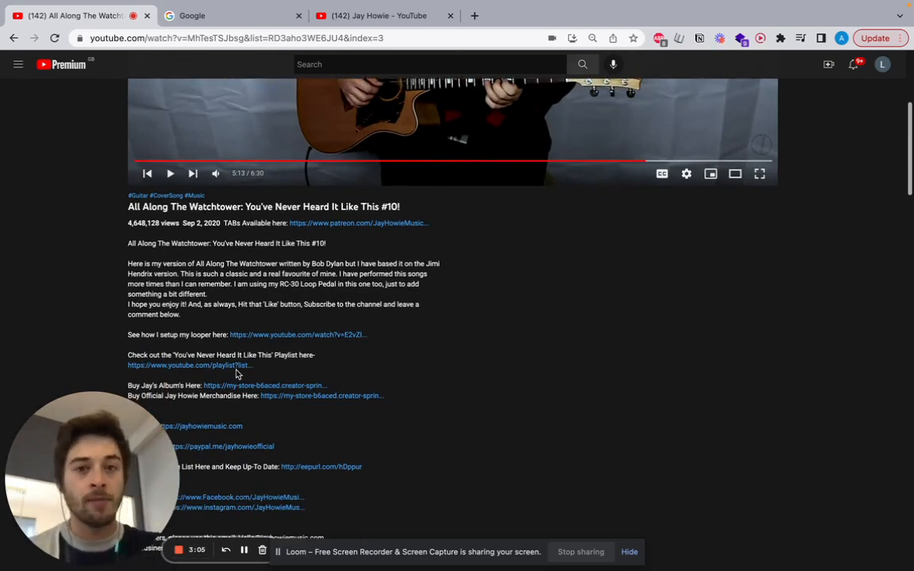
{"action": "scroll", "scroll_direction": "down", "scroll_amount": 3}
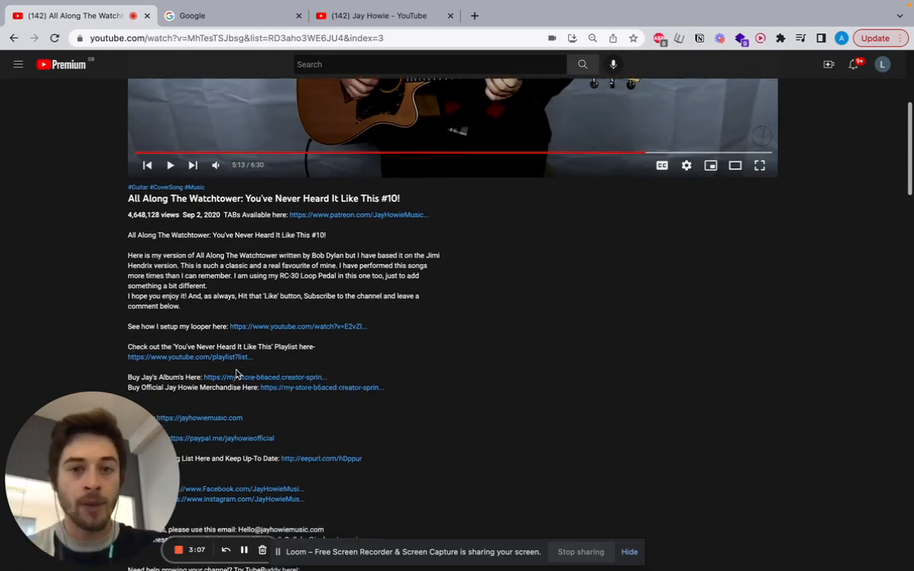
{"action": "scroll", "scroll_direction": "down", "scroll_amount": 3}
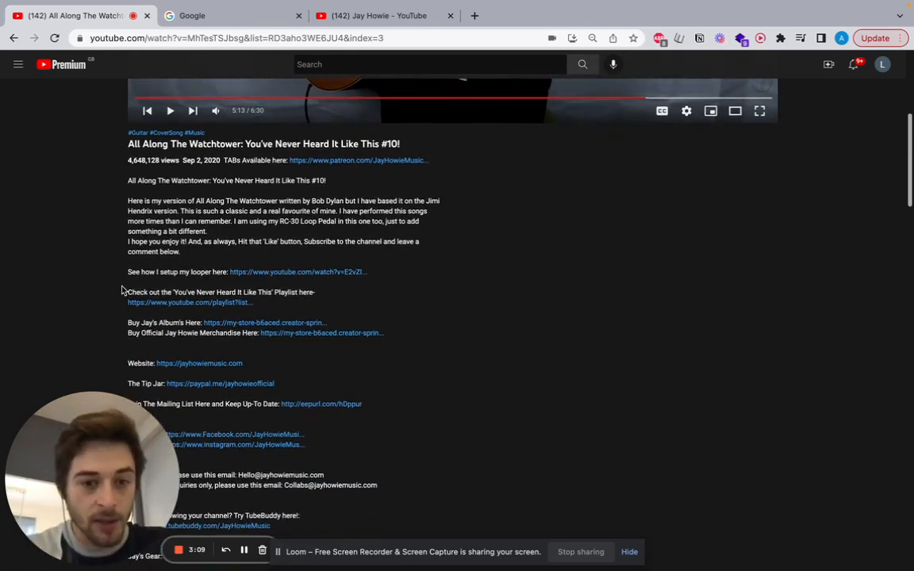
{"action": "left_click_drag", "start_coordinate": [127, 292], "coordinate": [298, 291]}
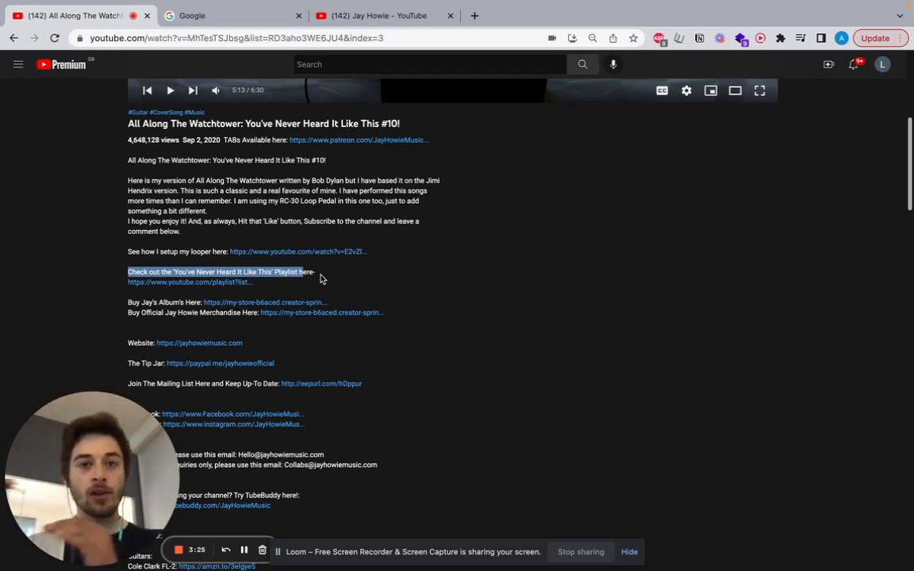
{"action": "scroll", "scroll_direction": "down", "scroll_amount": 3}
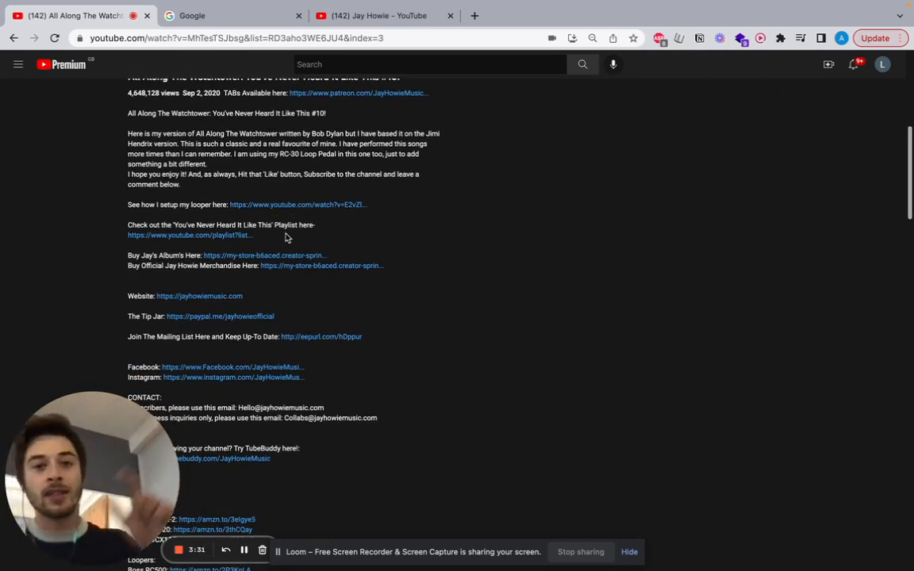
{"action": "scroll", "scroll_direction": "down", "scroll_amount": 3}
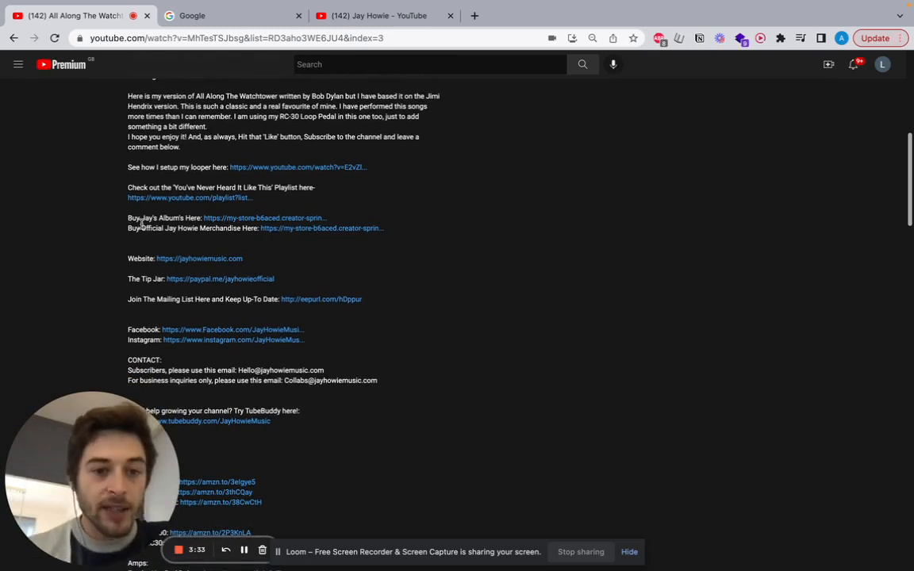
Step: Highlight the album purchase and merchandise lines, then move down to the gear list with Amazon links
{"action": "double_click", "coordinate": [165, 217]}
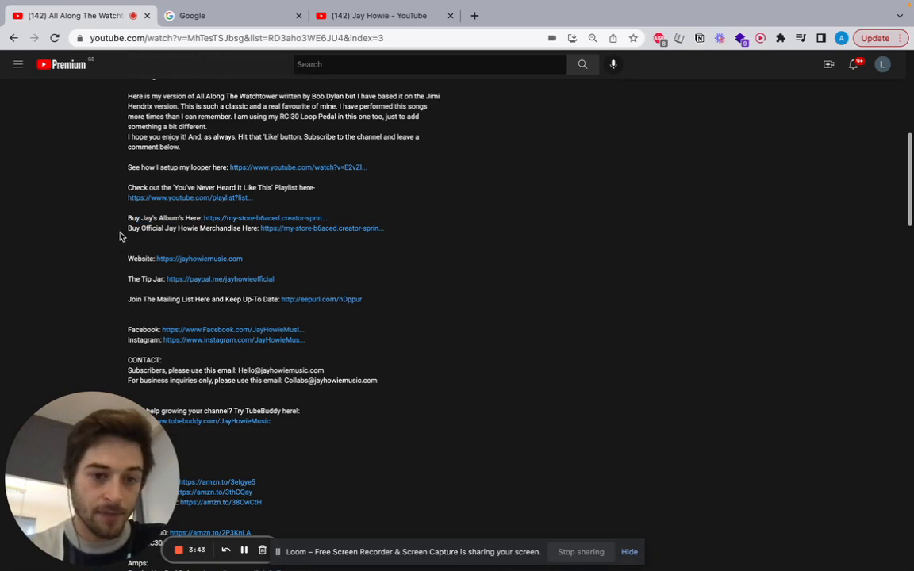
{"action": "double_click", "coordinate": [185, 228]}
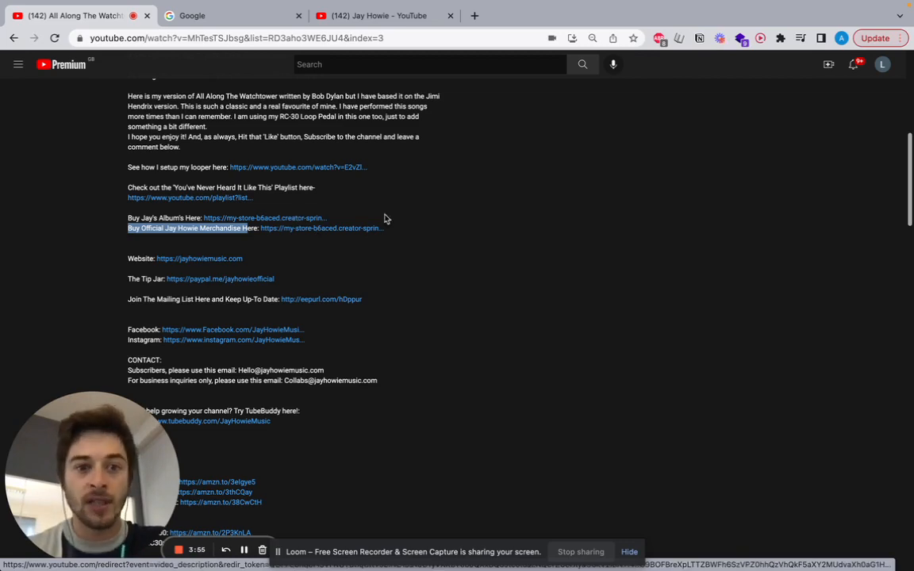
{"action": "scroll", "scroll_direction": "down", "scroll_amount": 3}
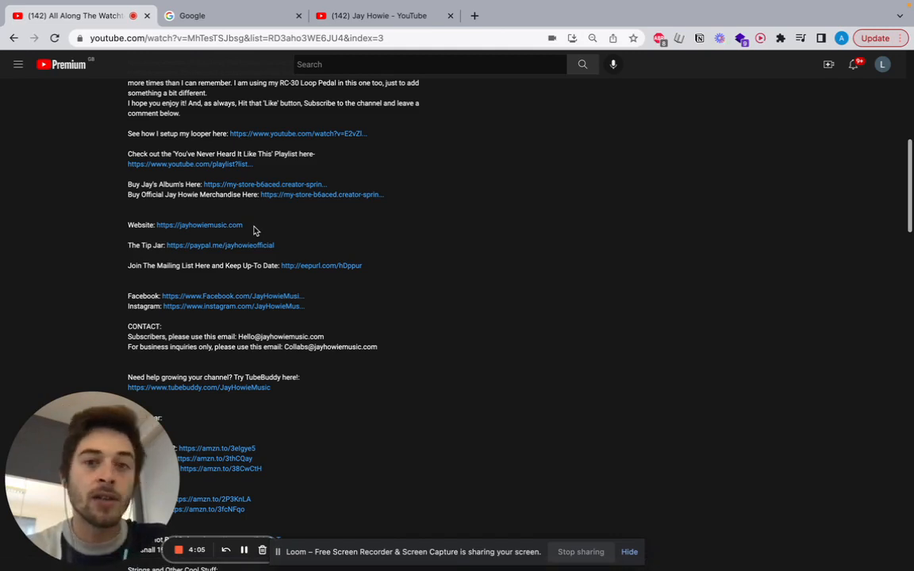
{"action": "scroll", "scroll_direction": "down", "scroll_amount": 3}
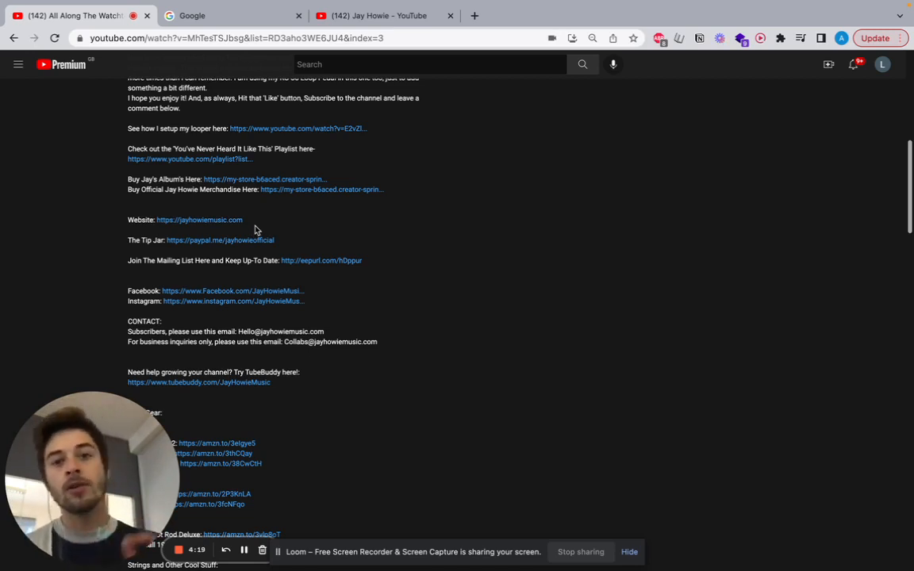
{"action": "scroll", "scroll_direction": "down", "scroll_amount": 3}
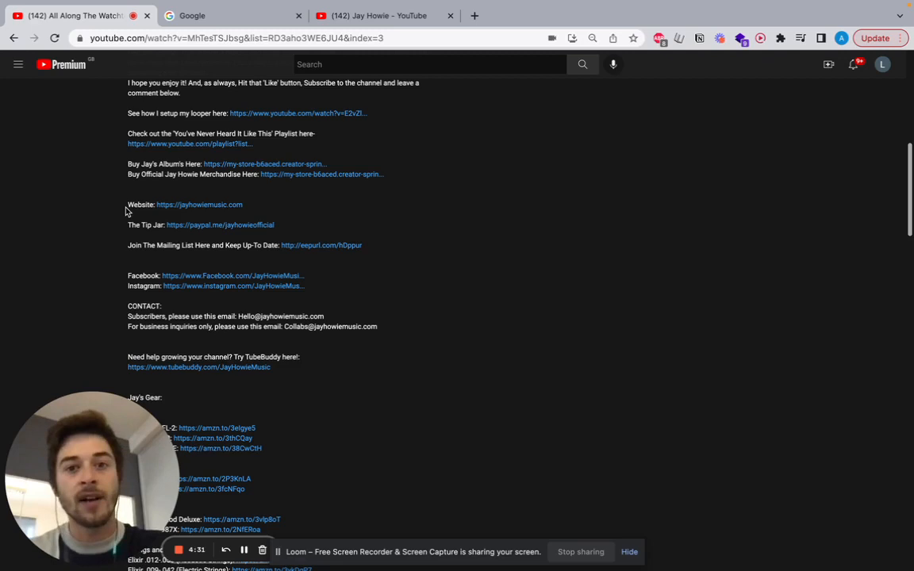
Step: Move down to the guitars list below the contact section and clear the mailing list highlight
{"action": "scroll", "scroll_direction": "down", "scroll_amount": 3}
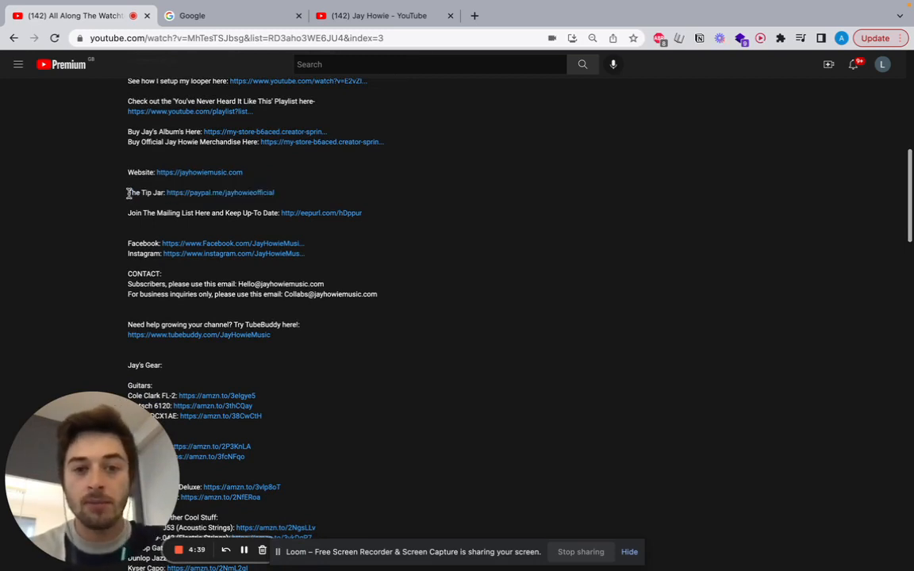
{"action": "scroll", "scroll_direction": "down", "scroll_amount": 3}
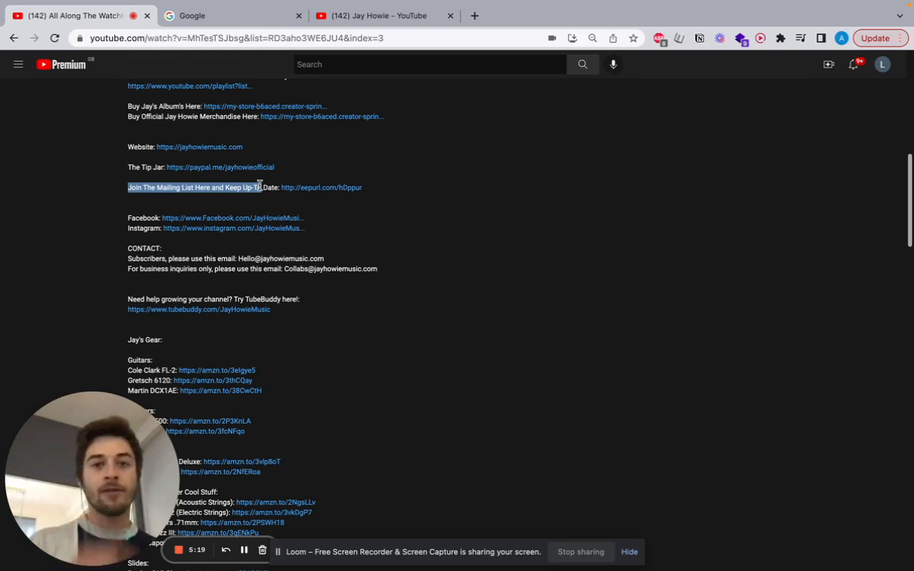
{"action": "left_click", "coordinate": [167, 188]}
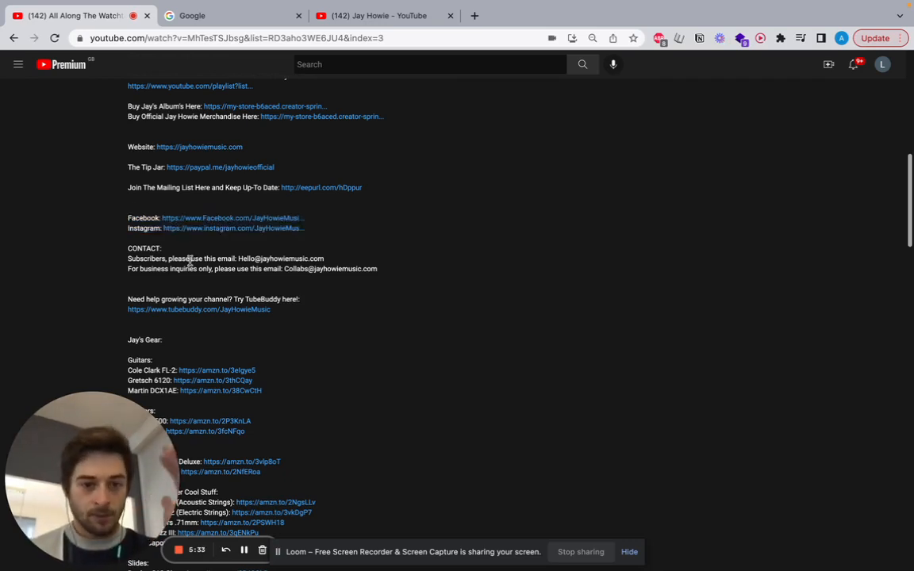
Step: Highlight the Facebook and Instagram lines, then clear the contact and business email highlights
{"action": "left_click_drag", "start_coordinate": [127, 219], "coordinate": [305, 230]}
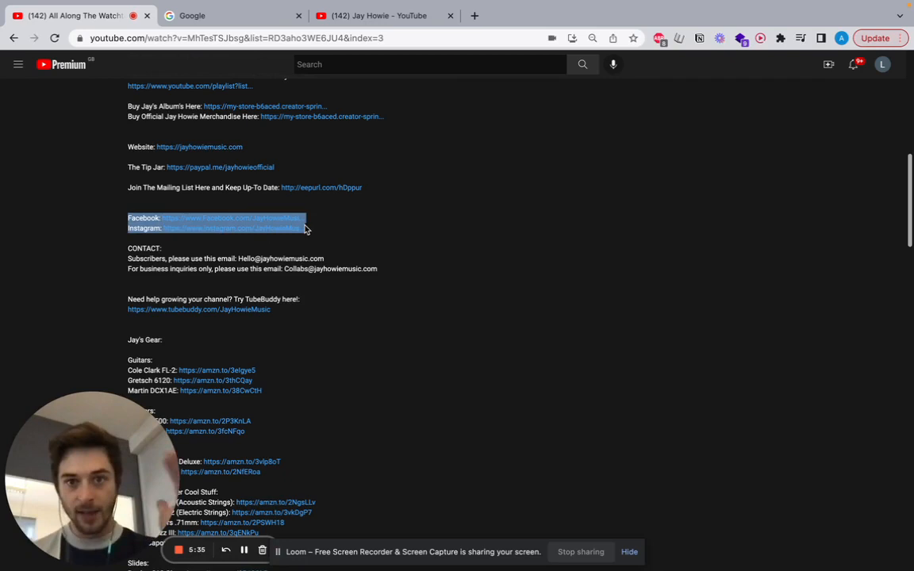
{"action": "scroll", "scroll_direction": "down", "scroll_amount": 3}
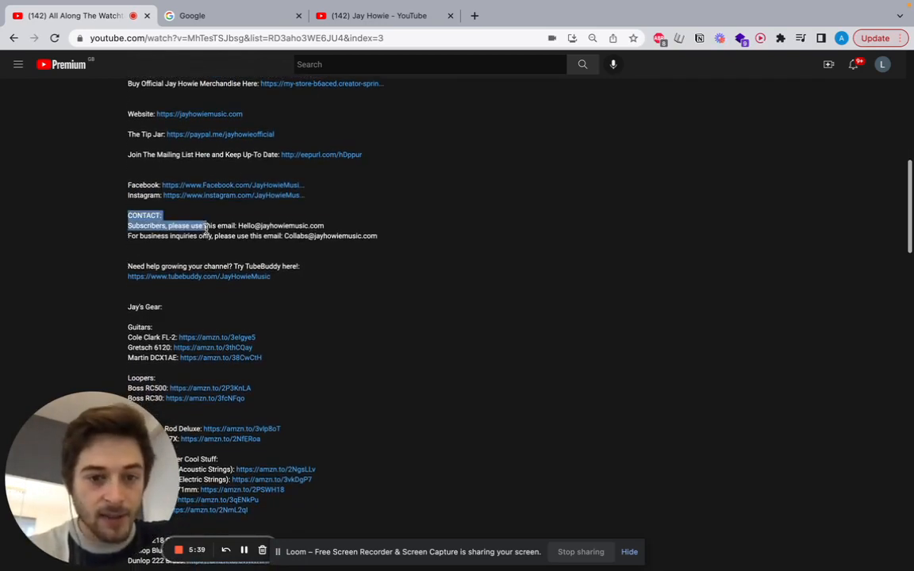
{"action": "left_click", "coordinate": [214, 230]}
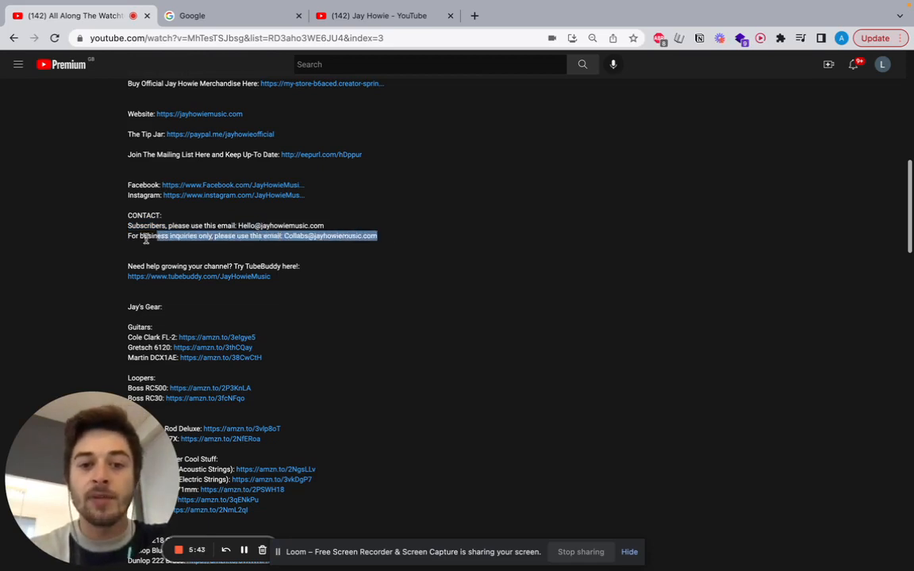
{"action": "left_click", "coordinate": [384, 241]}
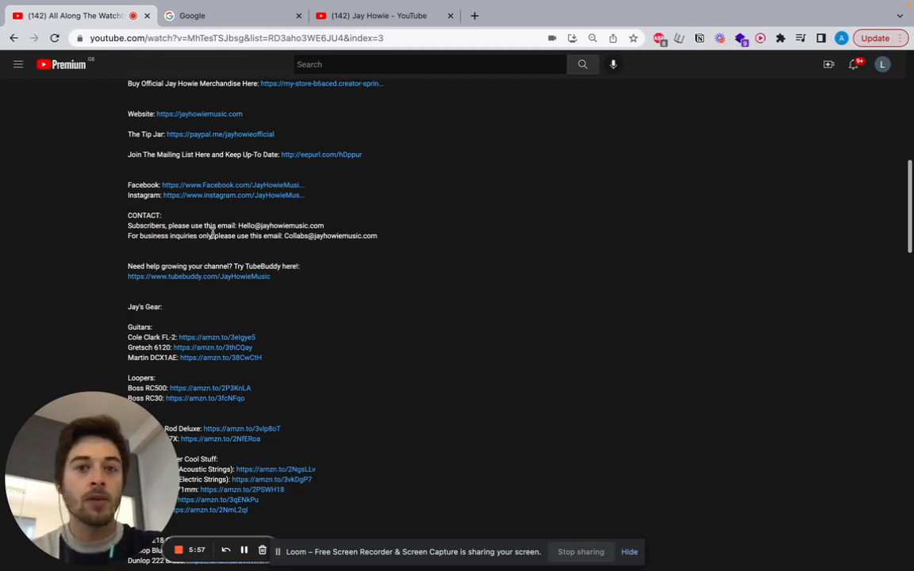
Step: Select part of the business inquiries email address and move down toward the amps links
{"action": "scroll", "scroll_direction": "down", "scroll_amount": 3}
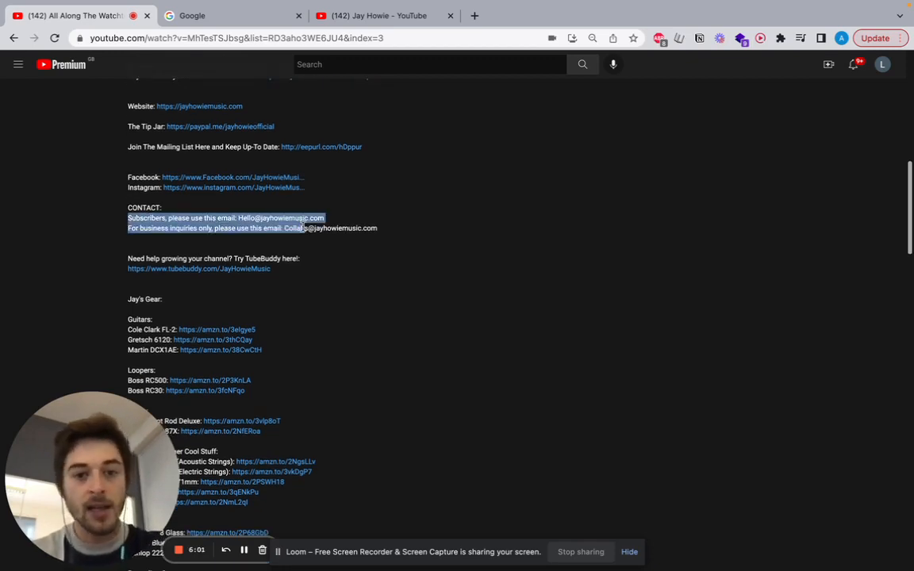
{"action": "left_click", "coordinate": [330, 241]}
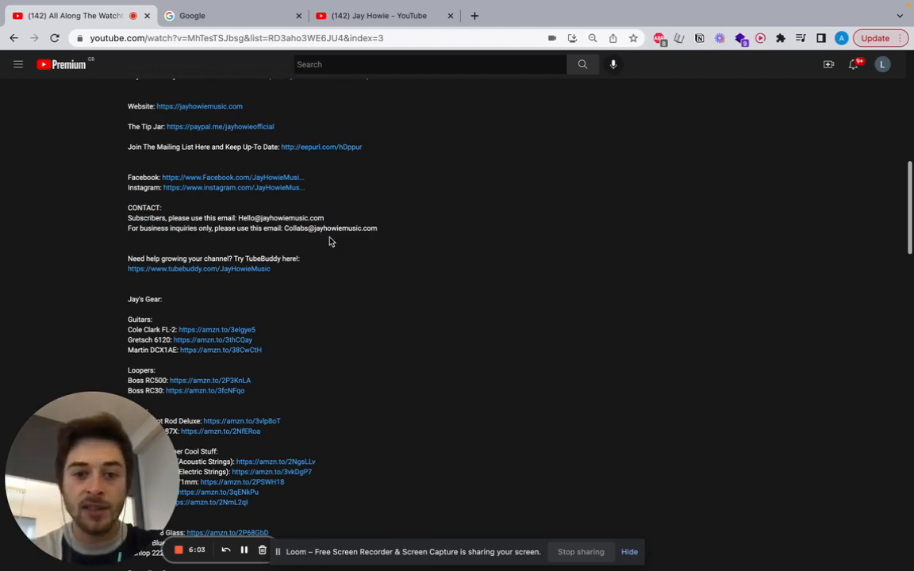
{"action": "mouse_move", "coordinate": [387, 241]}
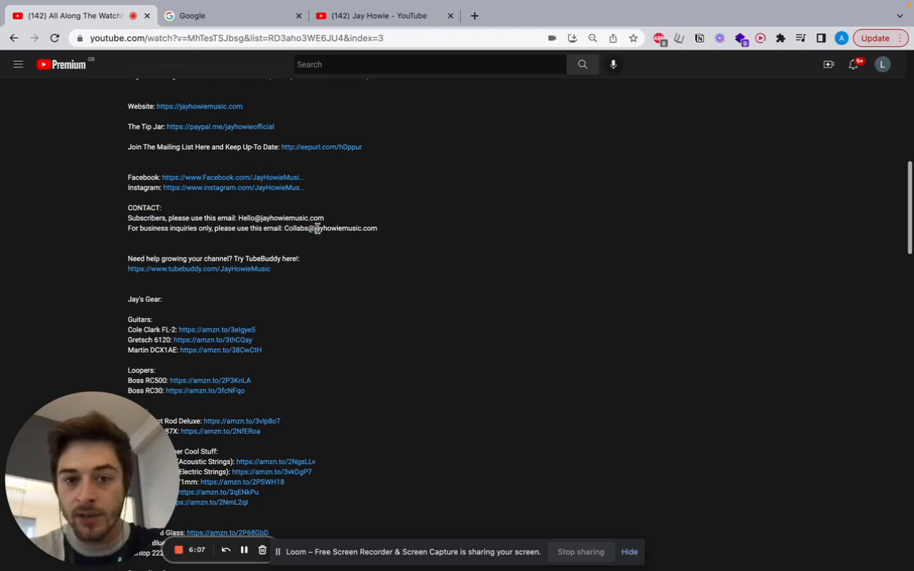
{"action": "double_click", "coordinate": [336, 228]}
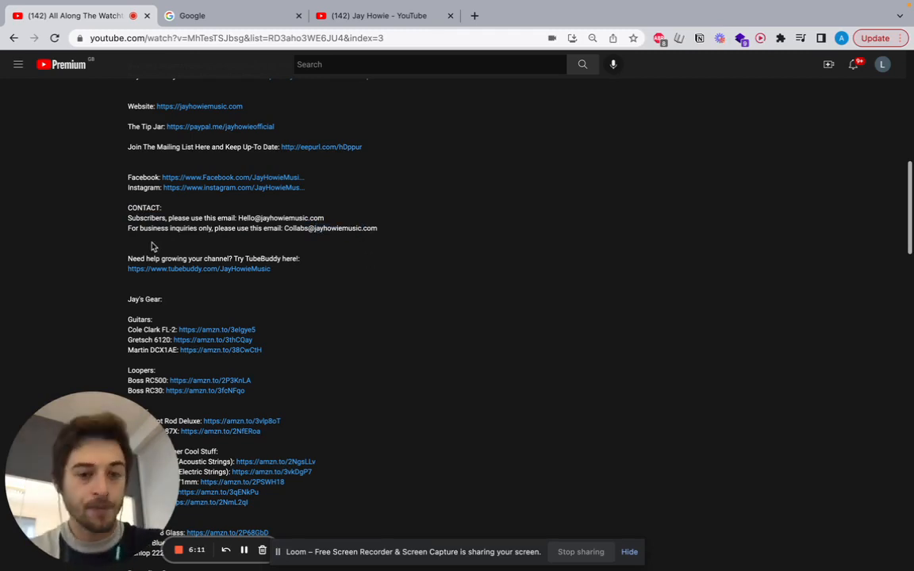
{"action": "scroll", "scroll_direction": "down", "scroll_amount": 3}
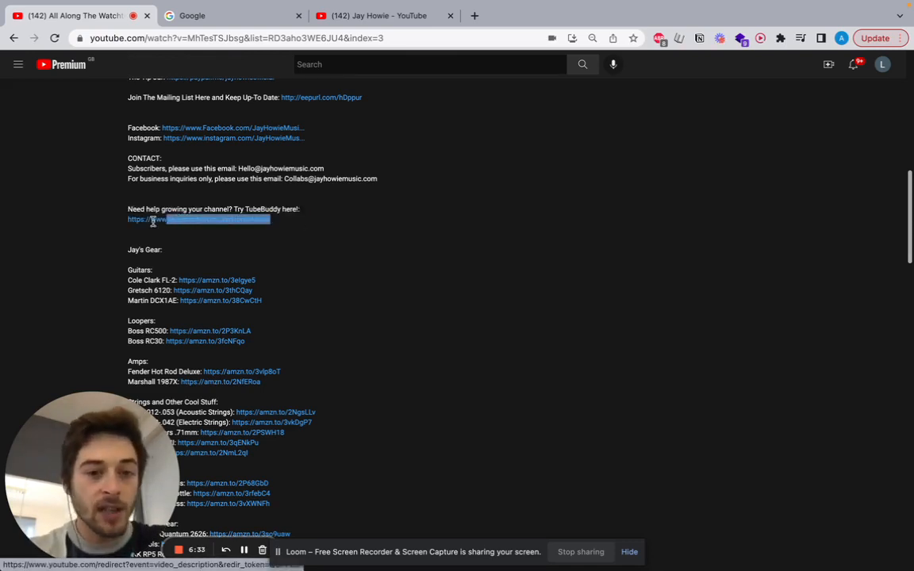
Step: Clear the TubeBuddy link highlight and scroll the description toward the amps, strings and slides links
{"action": "left_click", "coordinate": [114, 228]}
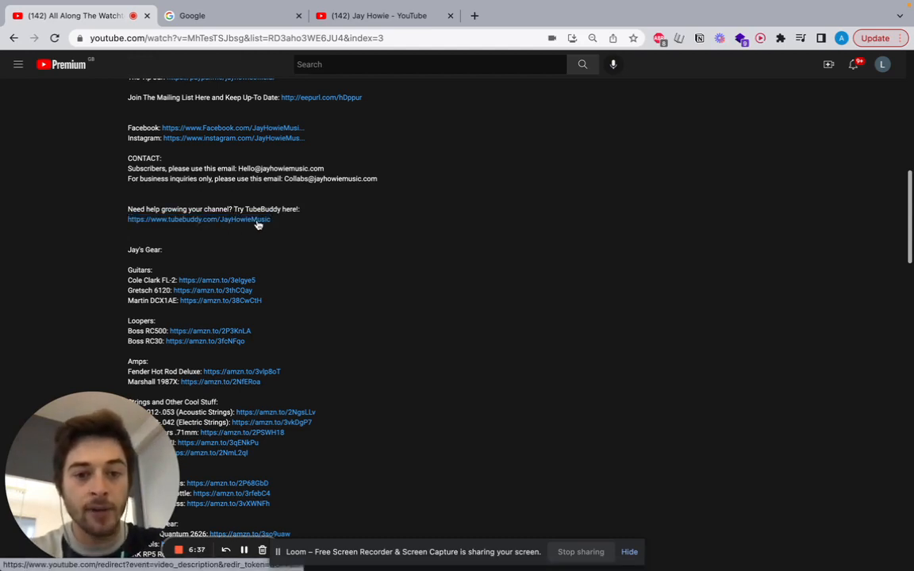
{"action": "mouse_move", "coordinate": [285, 241]}
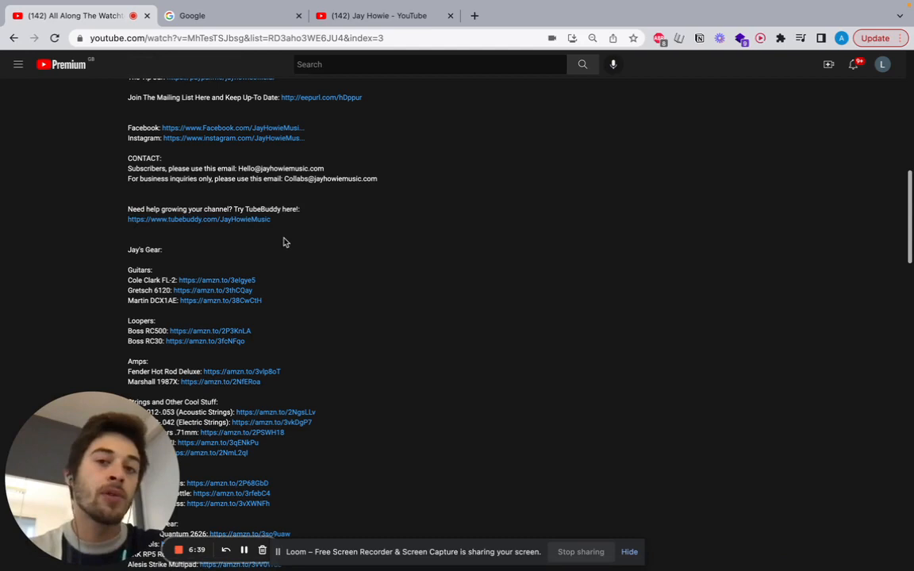
{"action": "scroll", "scroll_direction": "down", "scroll_amount": 3}
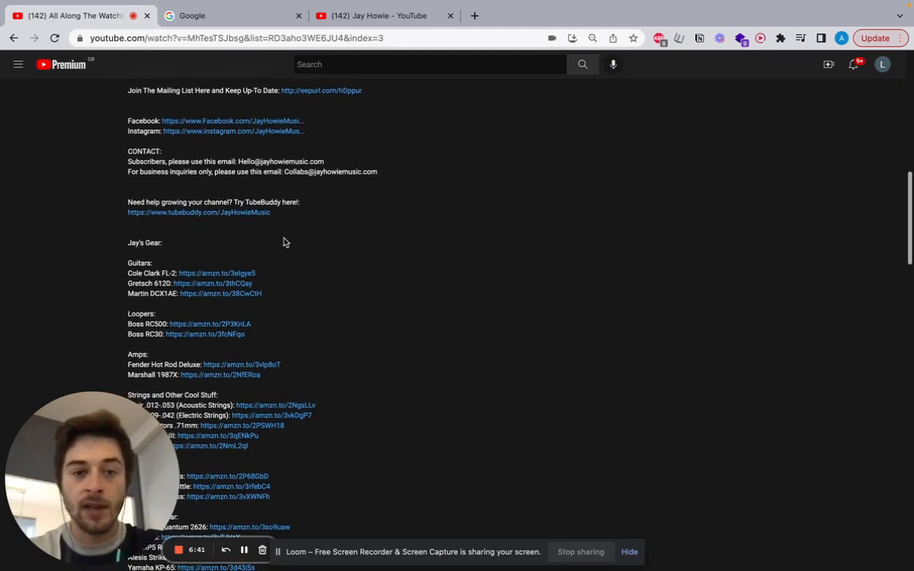
{"action": "scroll", "scroll_direction": "down", "scroll_amount": 3}
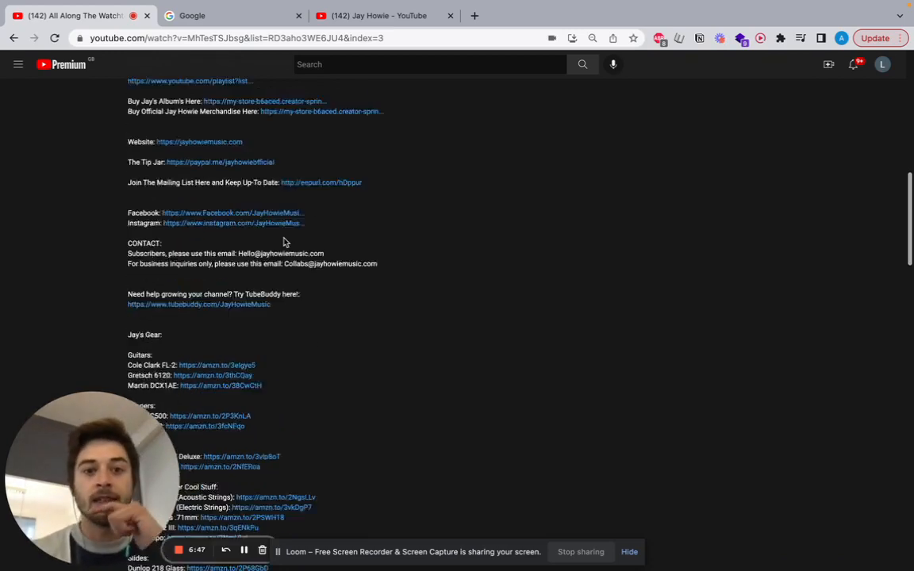
Step: Scroll to the description's end: microphones, camera gear, affiliate note and closing credit above comments
{"action": "scroll", "scroll_direction": "up", "scroll_amount": 3}
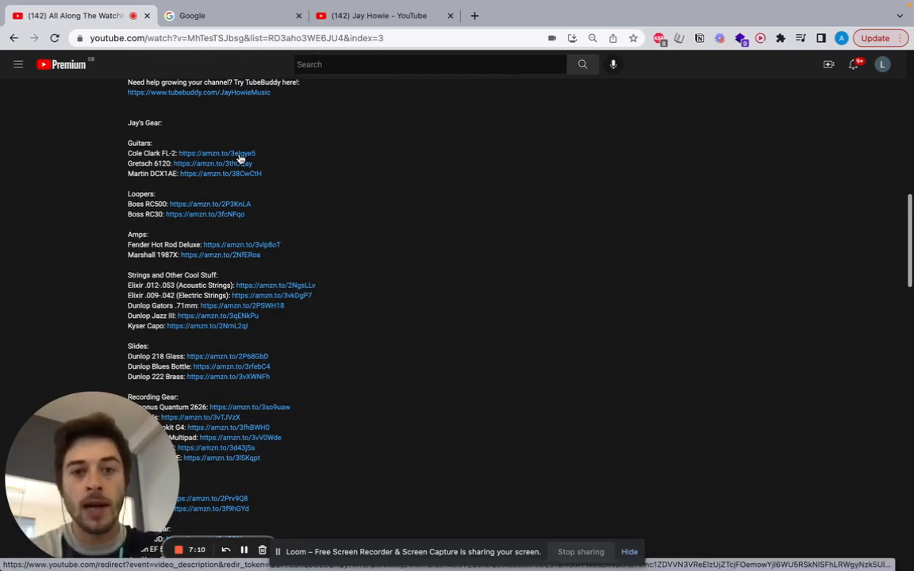
{"action": "mouse_move", "coordinate": [346, 146]}
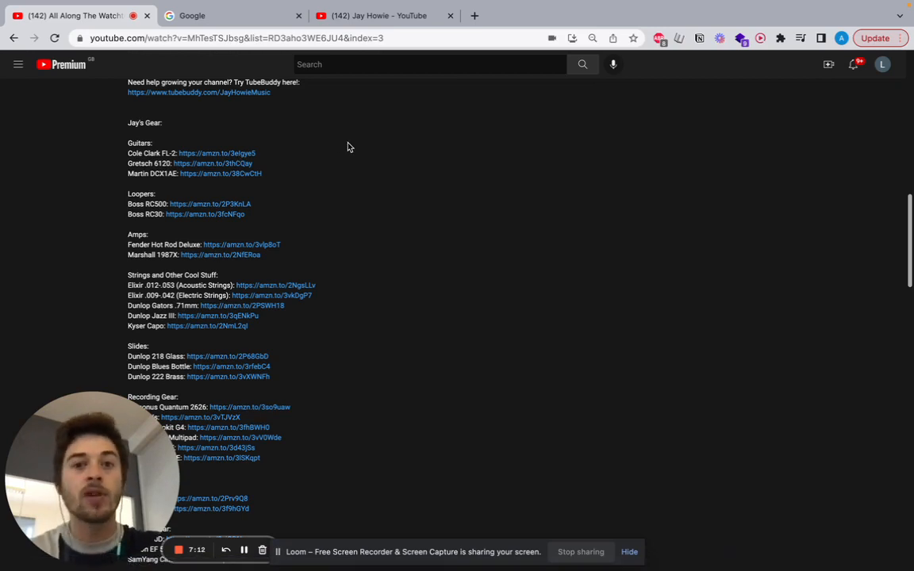
{"action": "scroll", "scroll_direction": "down", "scroll_amount": 3}
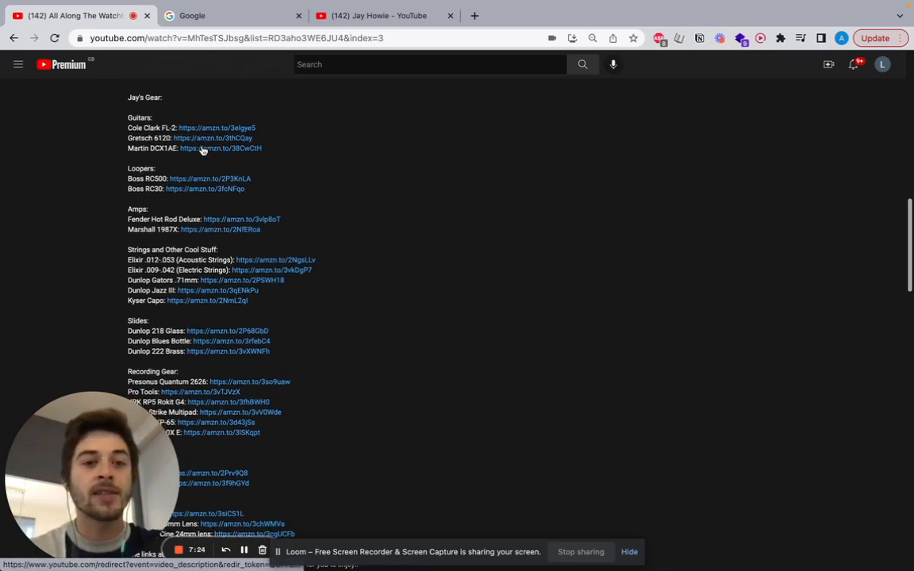
{"action": "scroll", "scroll_direction": "down", "scroll_amount": 3}
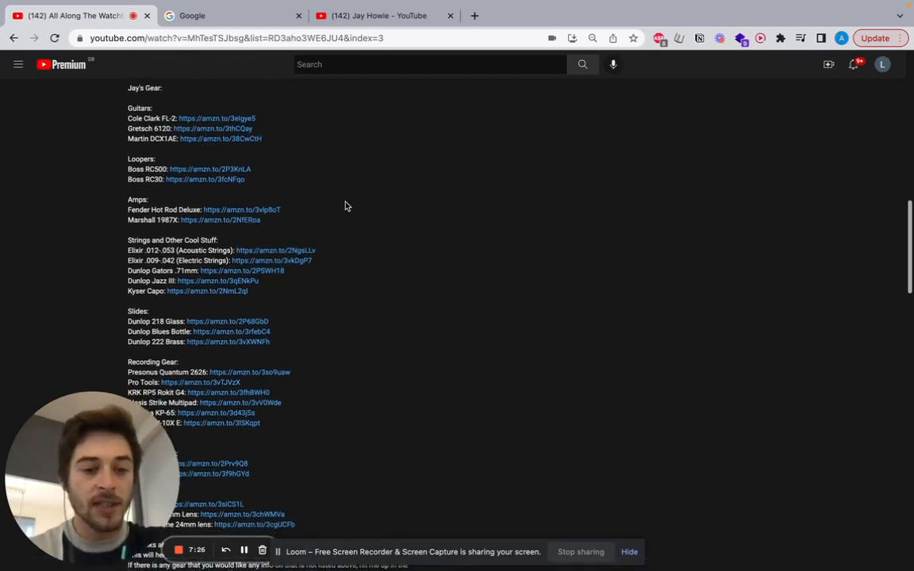
{"action": "scroll", "scroll_direction": "down", "scroll_amount": 3}
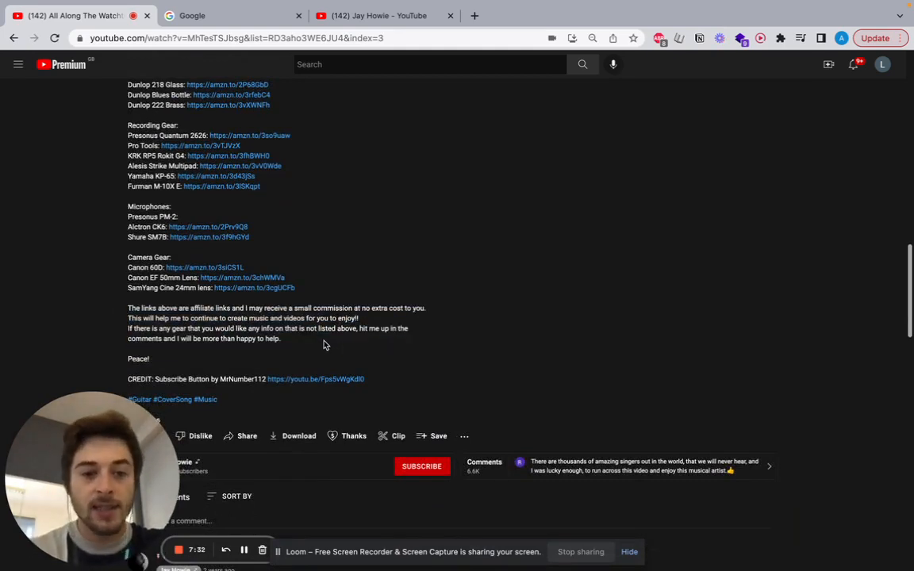
{"action": "left_click_drag", "start_coordinate": [226, 317], "coordinate": [279, 340]}
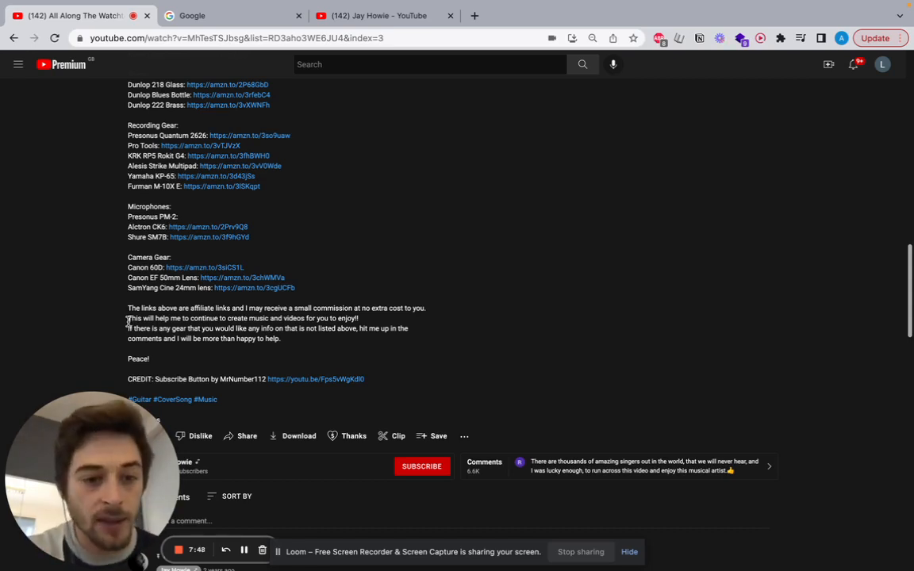
{"action": "left_click_drag", "start_coordinate": [127, 329], "coordinate": [280, 339]}
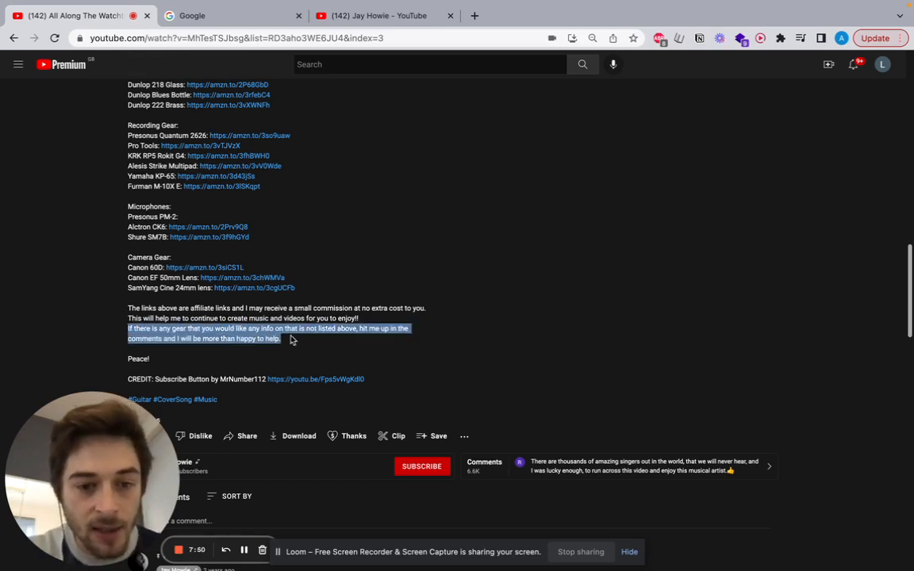
{"action": "mouse_move", "coordinate": [319, 339]}
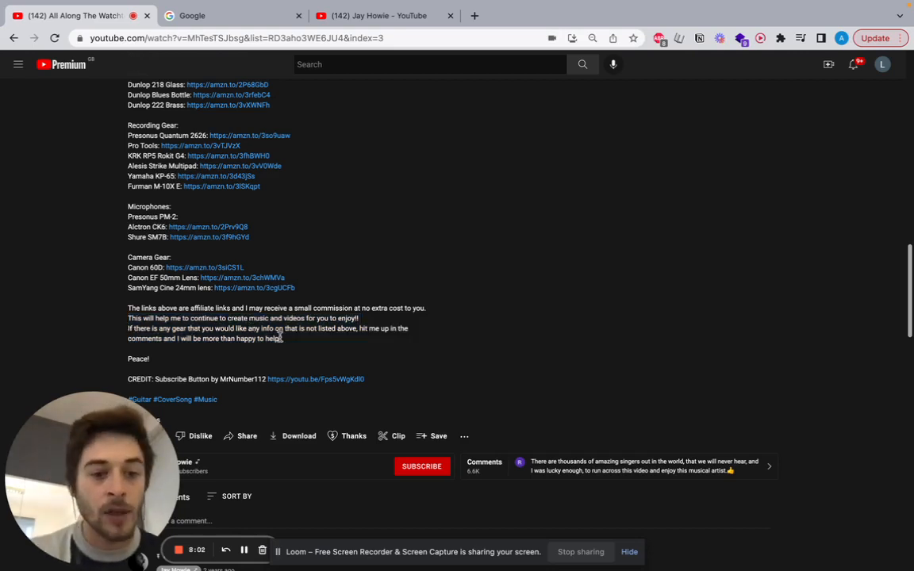
{"action": "mouse_move", "coordinate": [168, 357]}
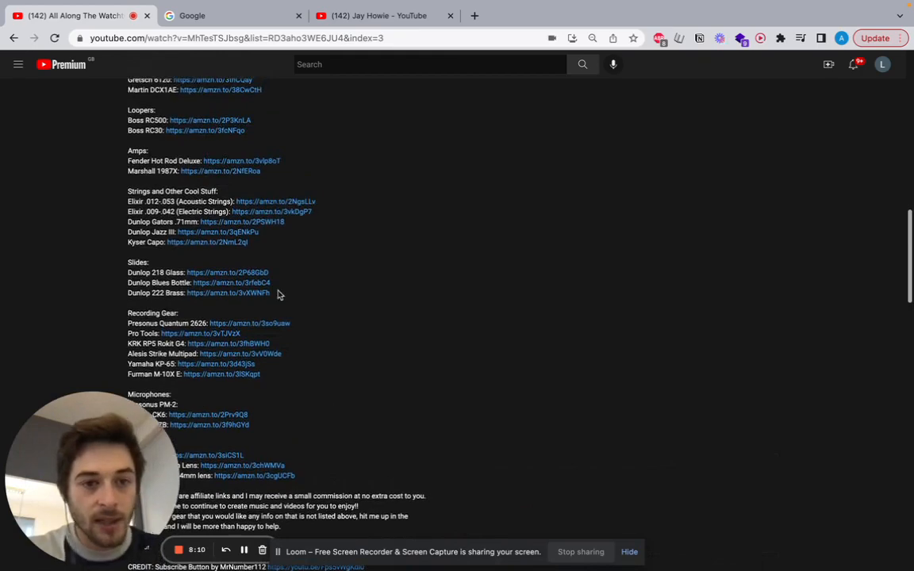
{"action": "scroll", "scroll_direction": "up", "scroll_amount": 3}
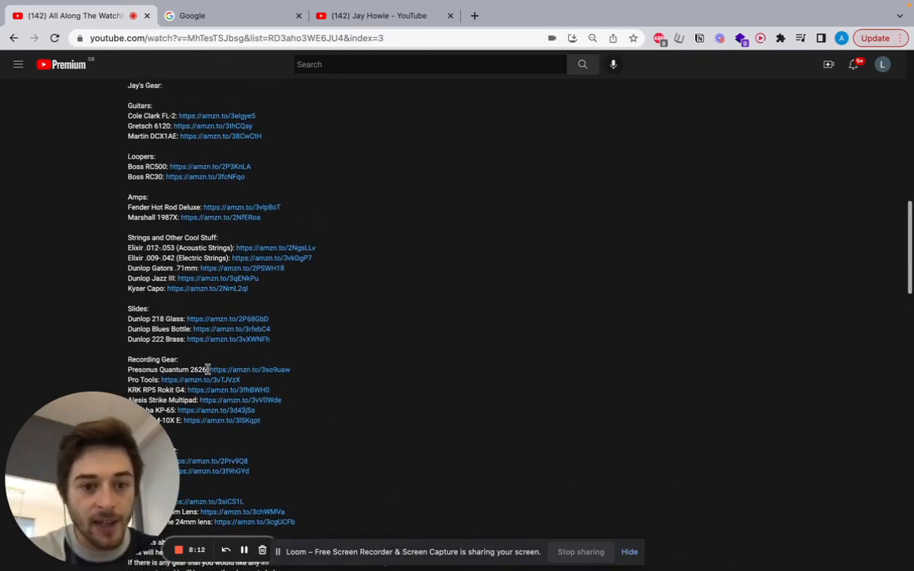
{"action": "scroll", "scroll_direction": "down", "scroll_amount": 3}
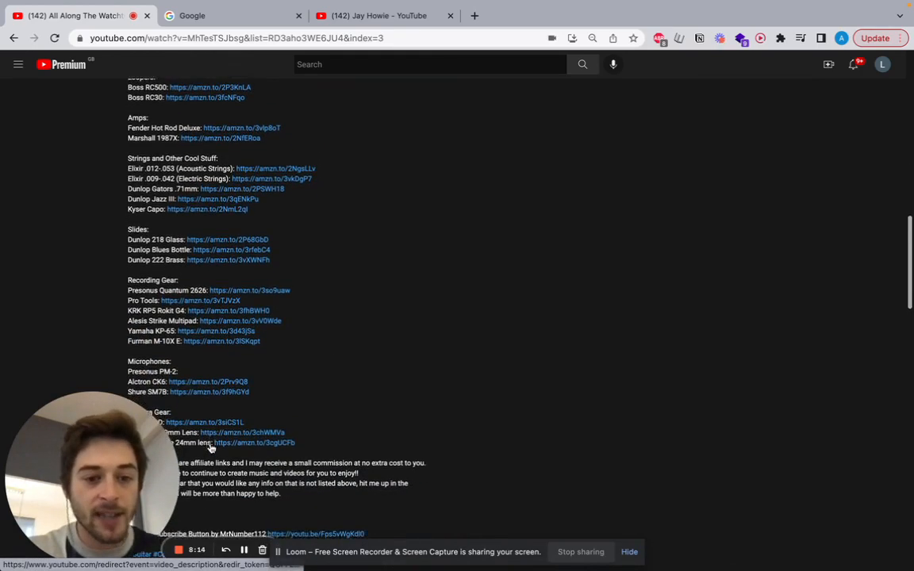
{"action": "scroll", "scroll_direction": "down", "scroll_amount": 3}
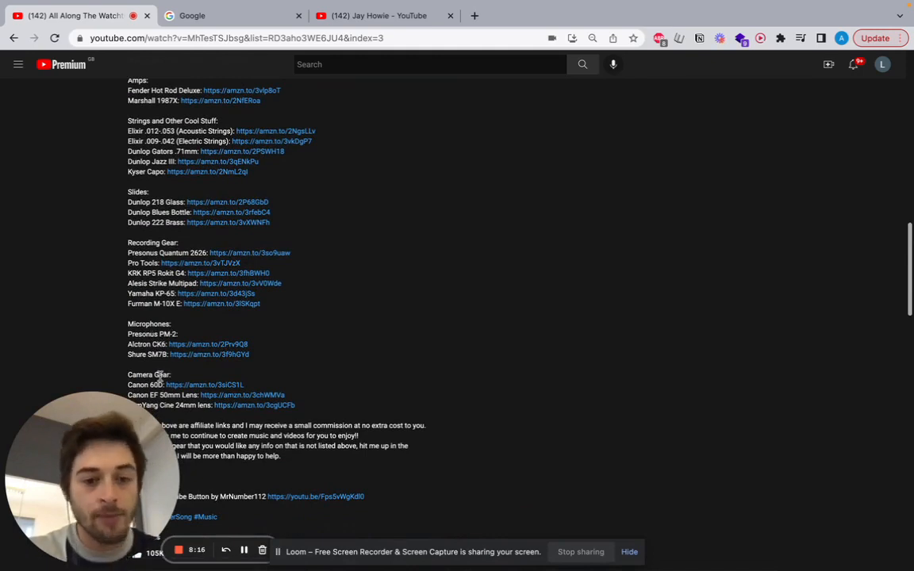
{"action": "scroll", "scroll_direction": "down", "scroll_amount": 3}
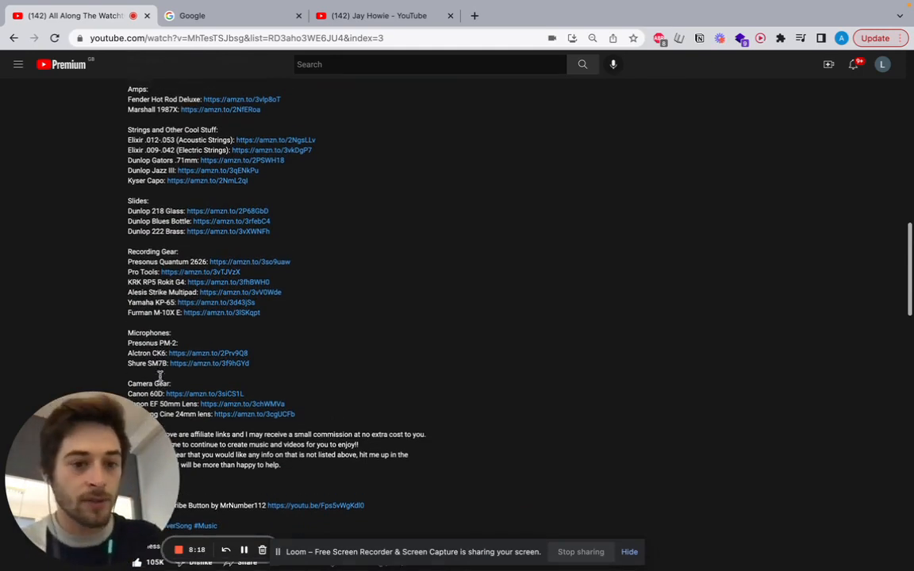
{"action": "scroll", "scroll_direction": "down", "scroll_amount": 3}
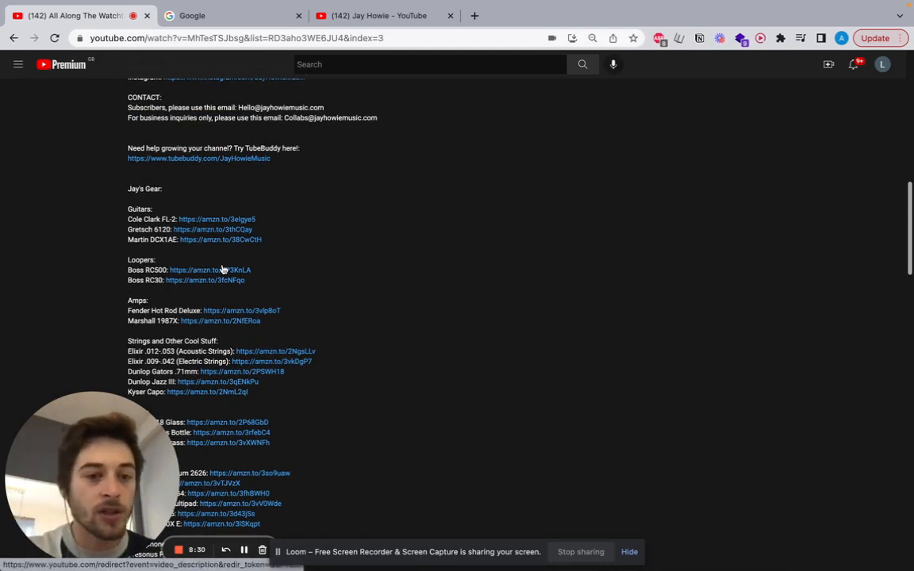
{"action": "scroll", "scroll_direction": "down", "scroll_amount": 3}
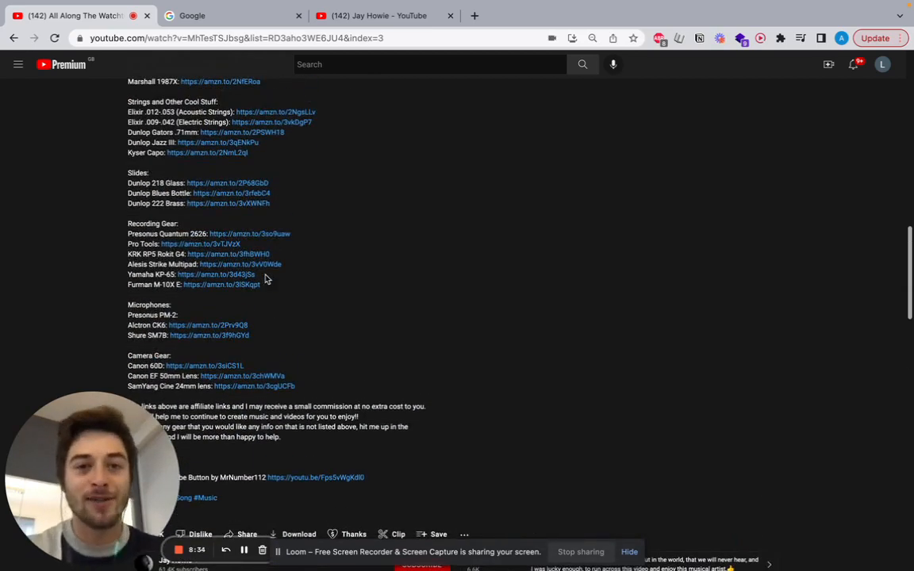
{"action": "scroll", "scroll_direction": "down", "scroll_amount": 3}
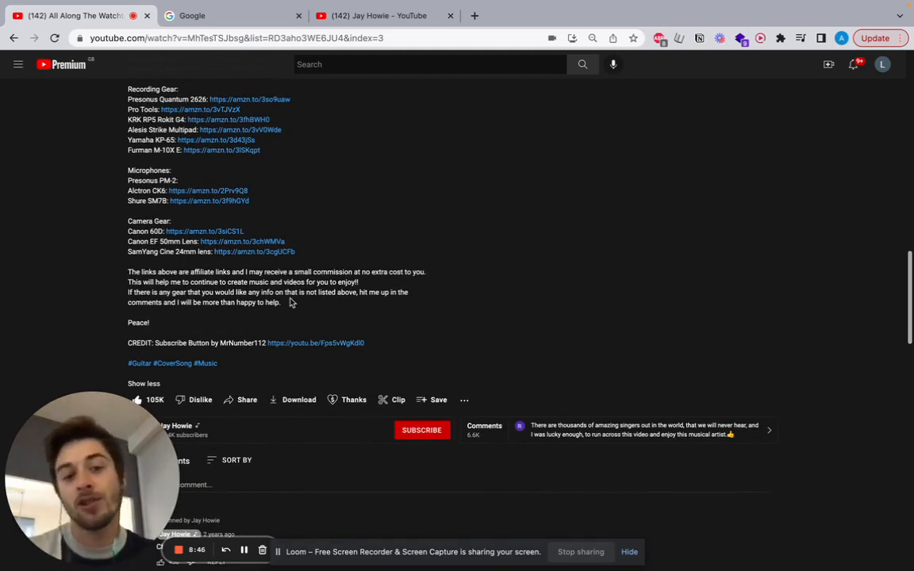
{"action": "scroll", "scroll_direction": "down", "scroll_amount": 3}
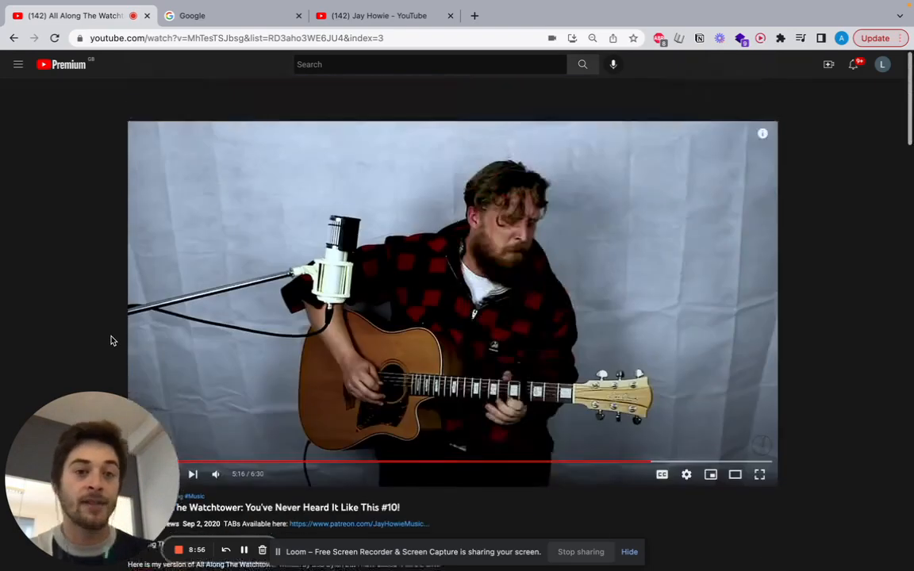
{"action": "scroll", "scroll_direction": "down", "scroll_amount": 3}
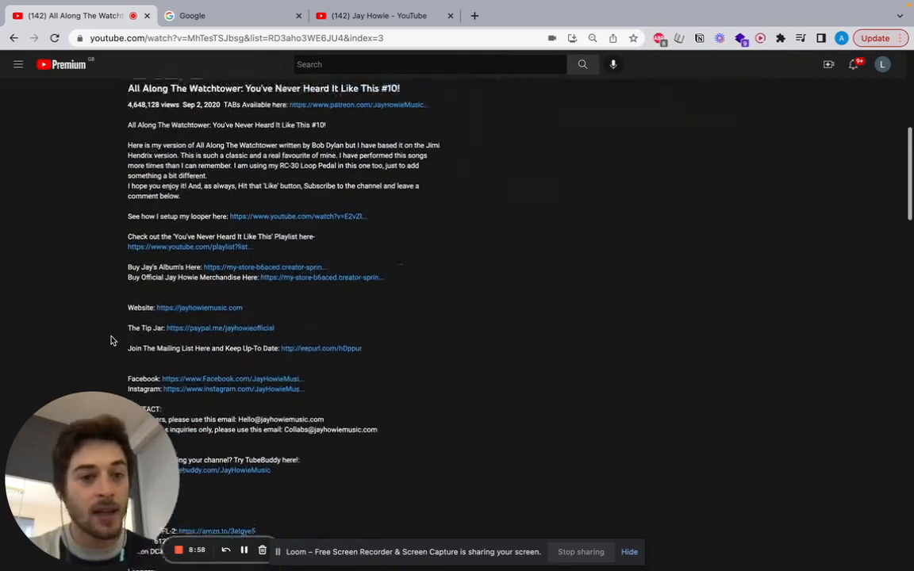
{"action": "scroll", "scroll_direction": "down", "scroll_amount": 3}
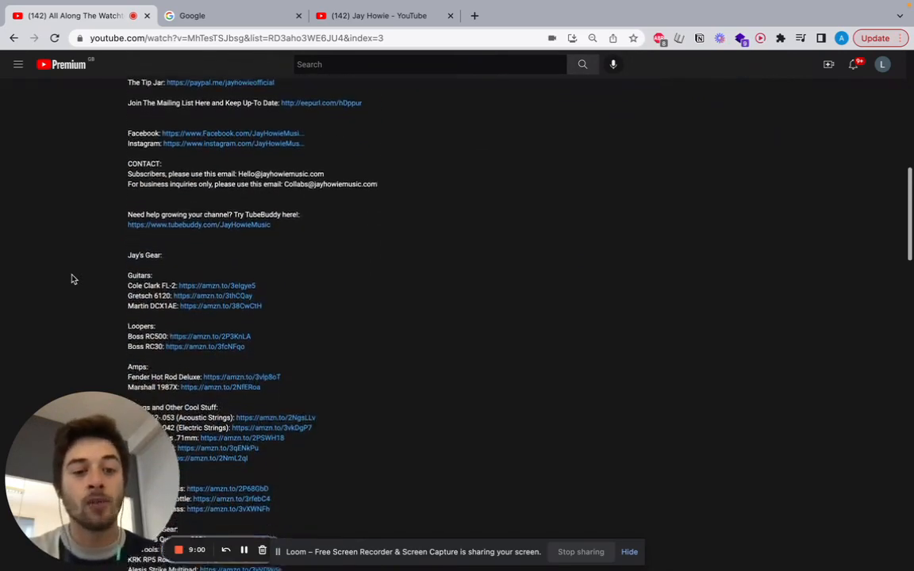
{"action": "scroll", "scroll_direction": "down", "scroll_amount": 3}
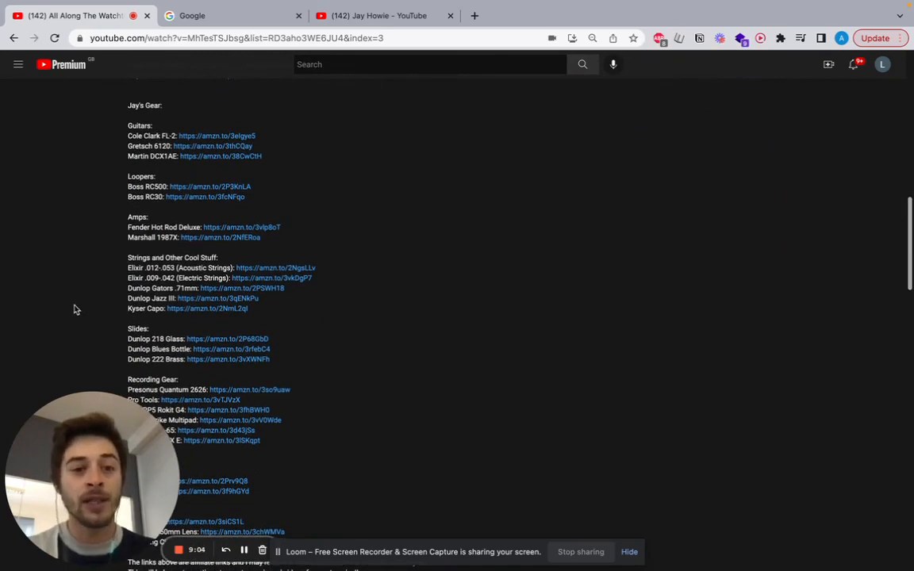
{"action": "scroll", "scroll_direction": "down", "scroll_amount": 3}
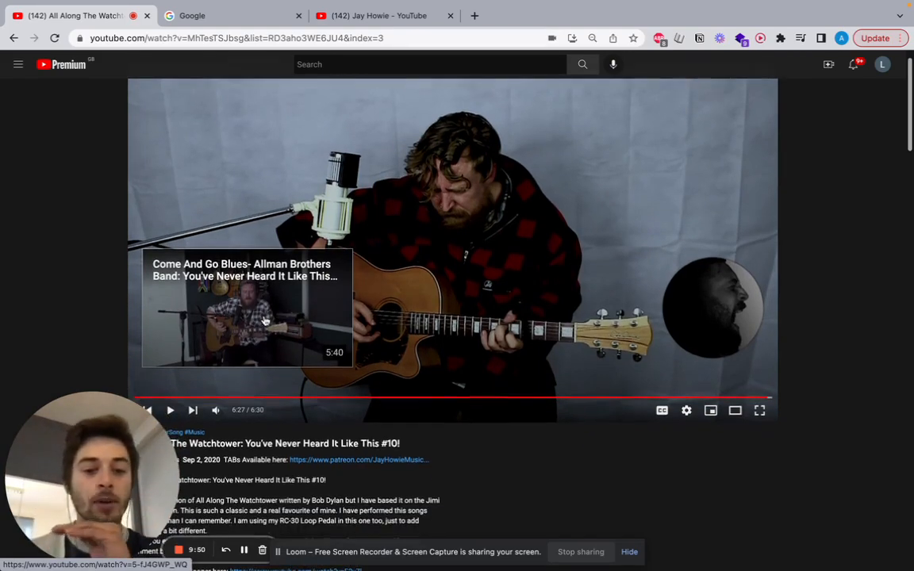
{"action": "scroll", "scroll_direction": "down", "scroll_amount": 3}
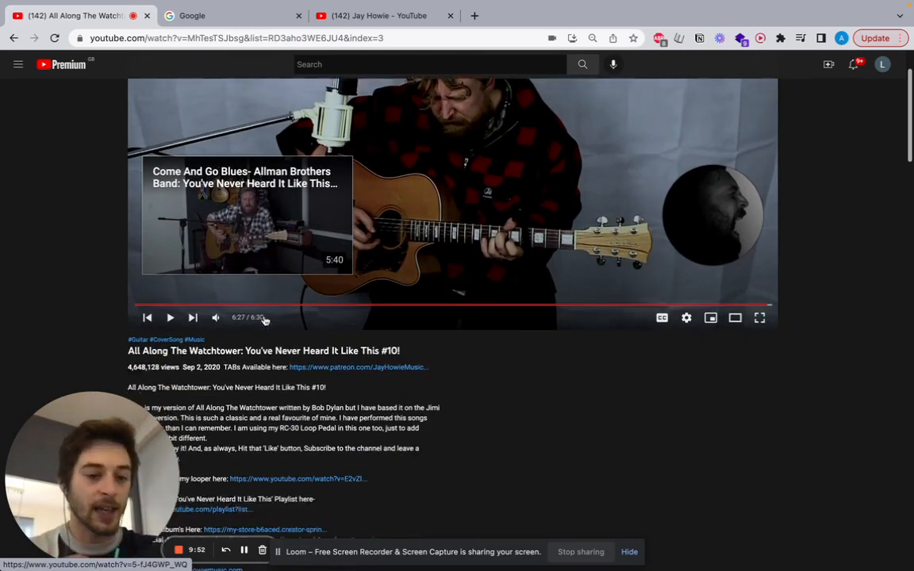
{"action": "scroll", "scroll_direction": "down", "scroll_amount": 3}
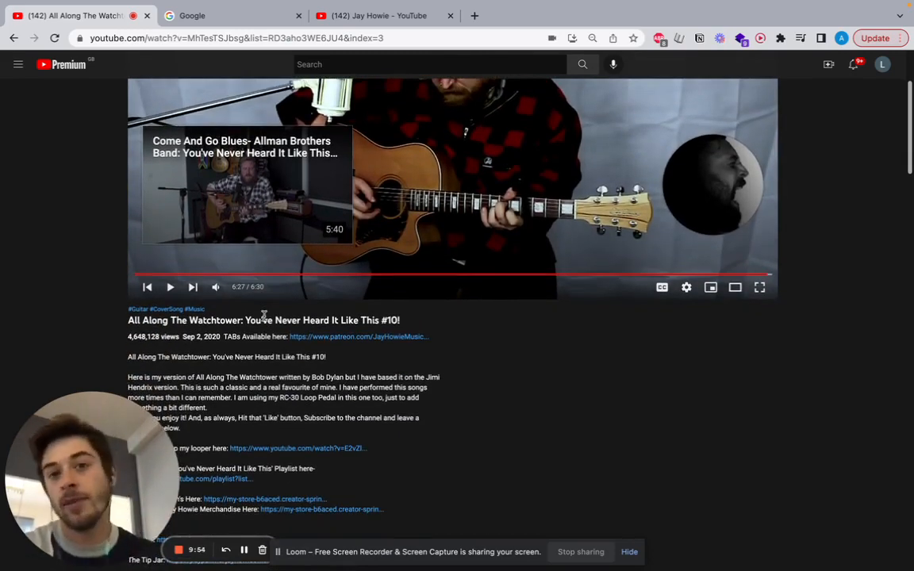
{"action": "scroll", "scroll_direction": "down", "scroll_amount": 3}
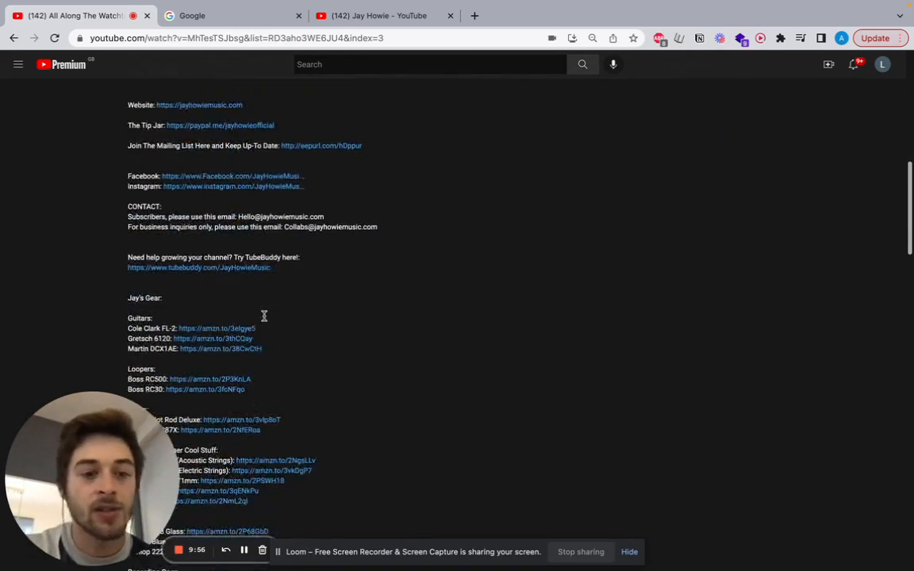
{"action": "scroll", "scroll_direction": "down", "scroll_amount": 3}
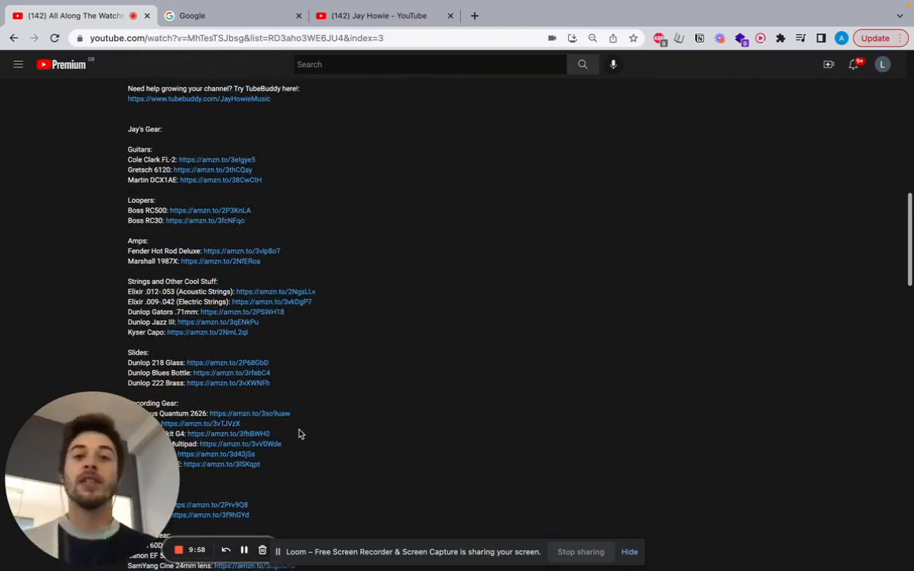
{"action": "scroll", "scroll_direction": "up", "scroll_amount": 3}
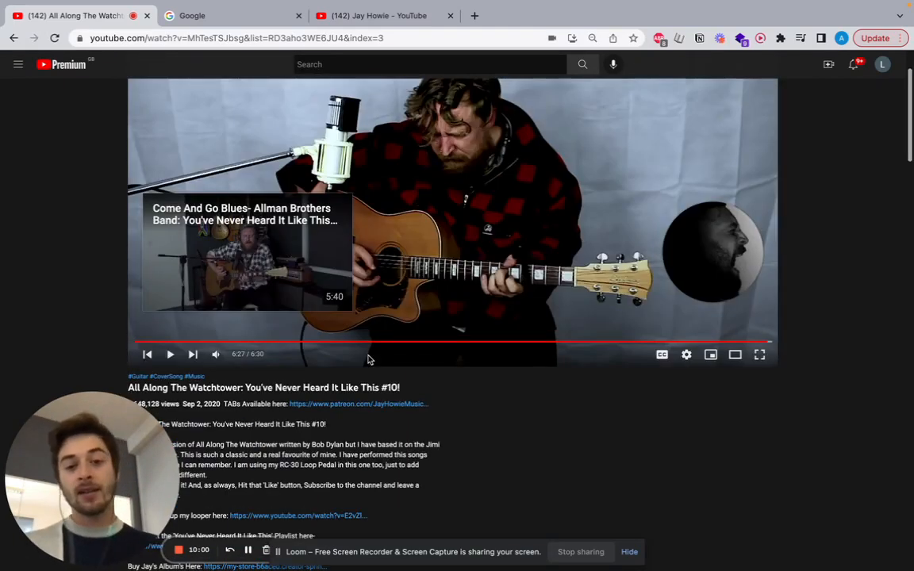
{"action": "scroll", "scroll_direction": "down", "scroll_amount": 3}
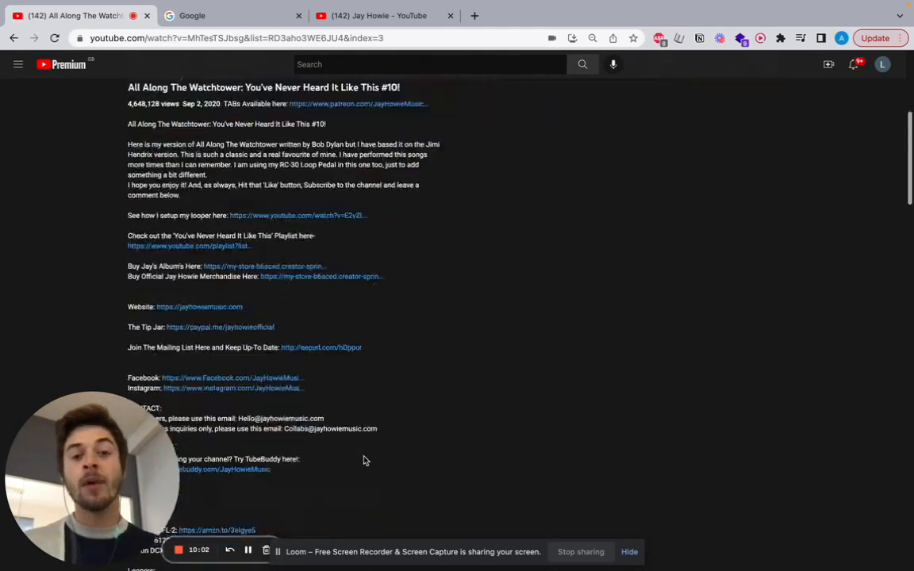
{"action": "scroll", "scroll_direction": "down", "scroll_amount": 3}
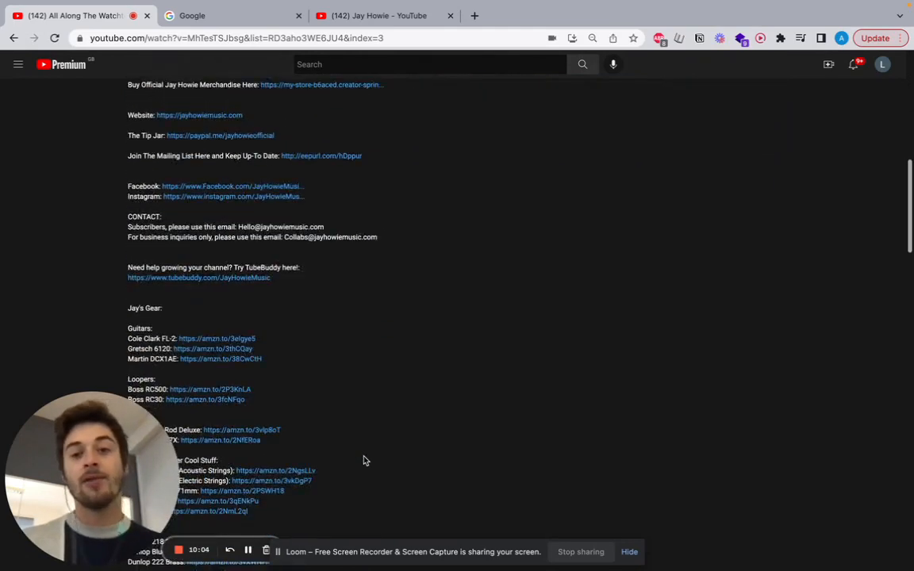